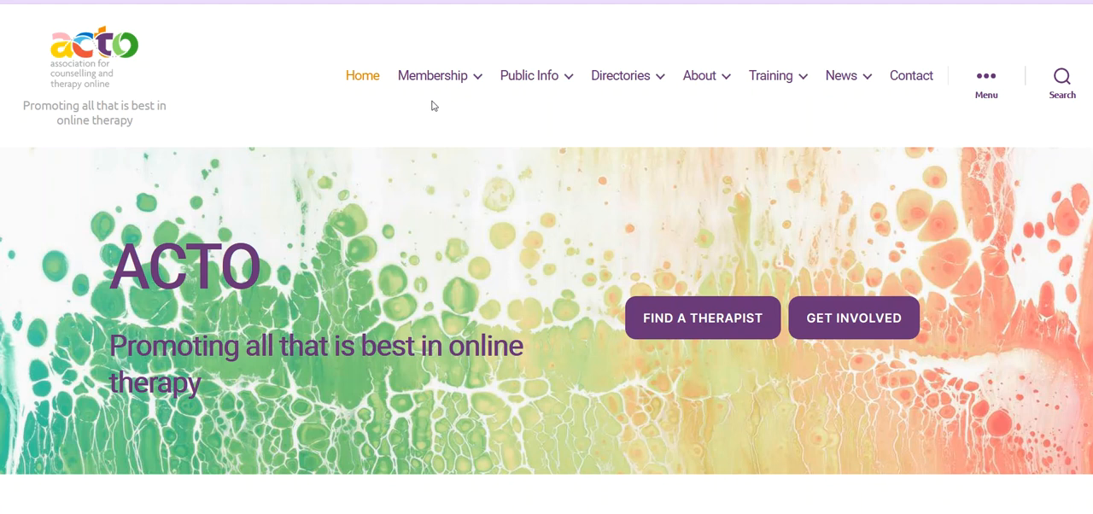
pyautogui.moveTo(367, 72)
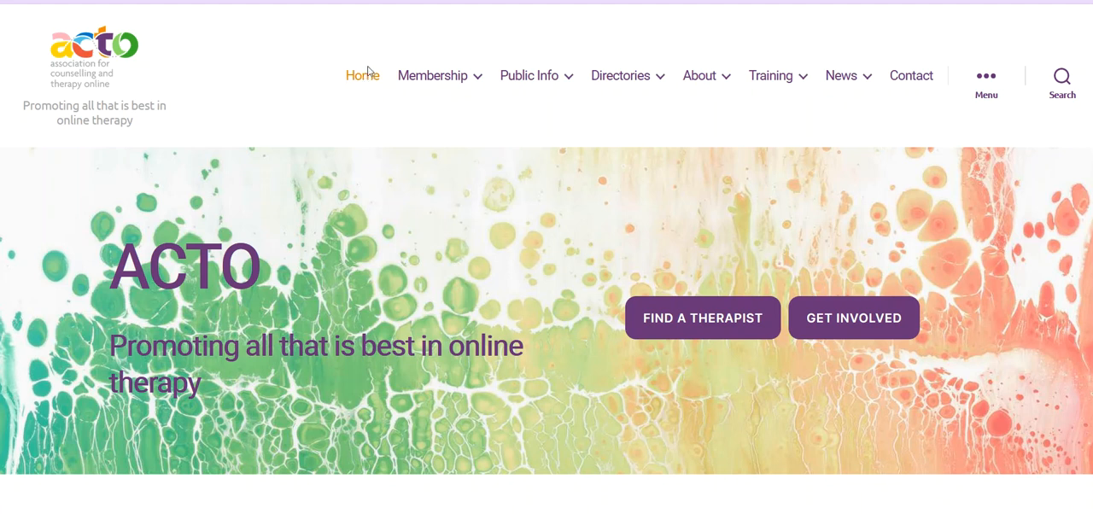
pyautogui.moveTo(383, 45)
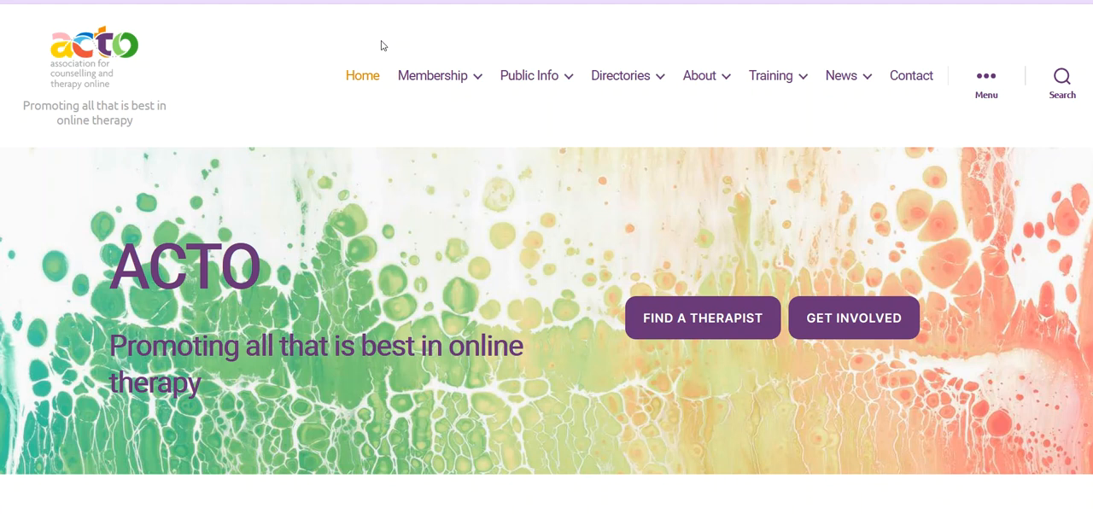
pyautogui.moveTo(397, 40)
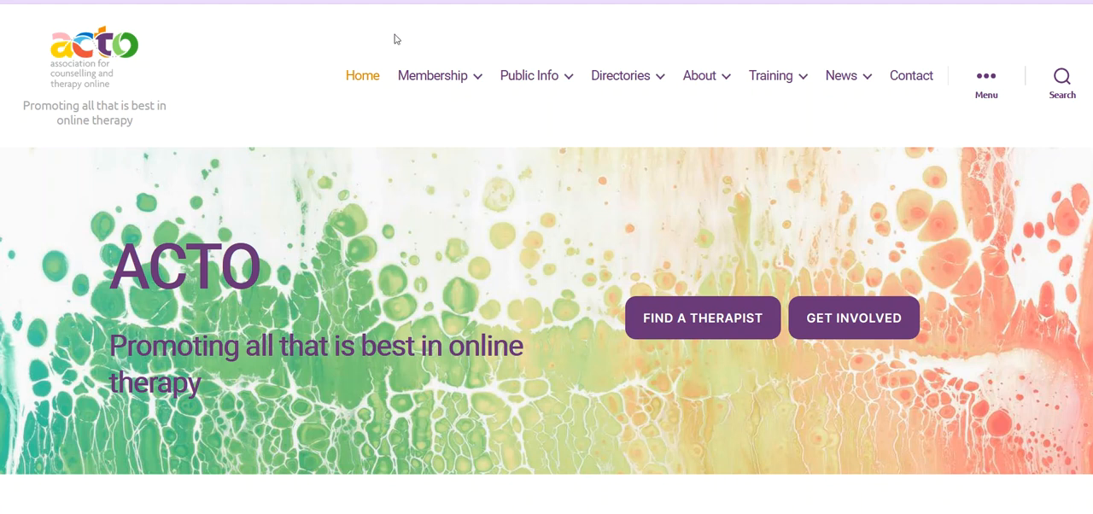
pyautogui.moveTo(509, 31)
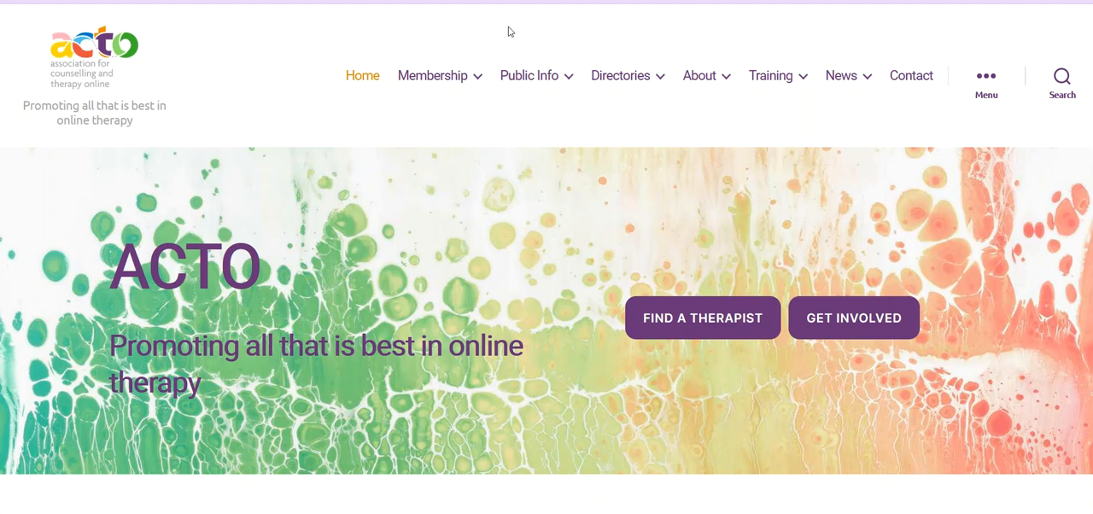
pyautogui.moveTo(362, 75)
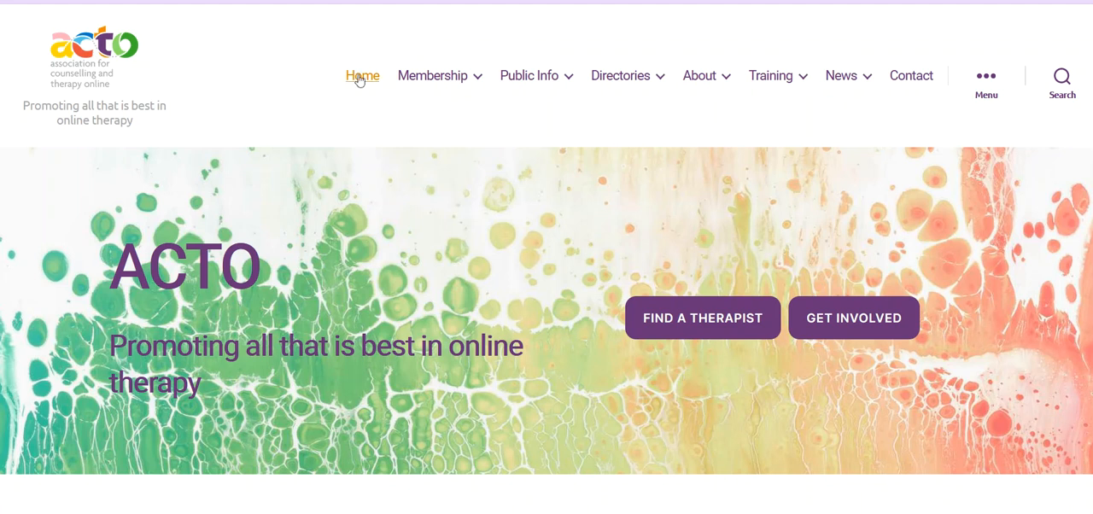
pyautogui.moveTo(426, 99)
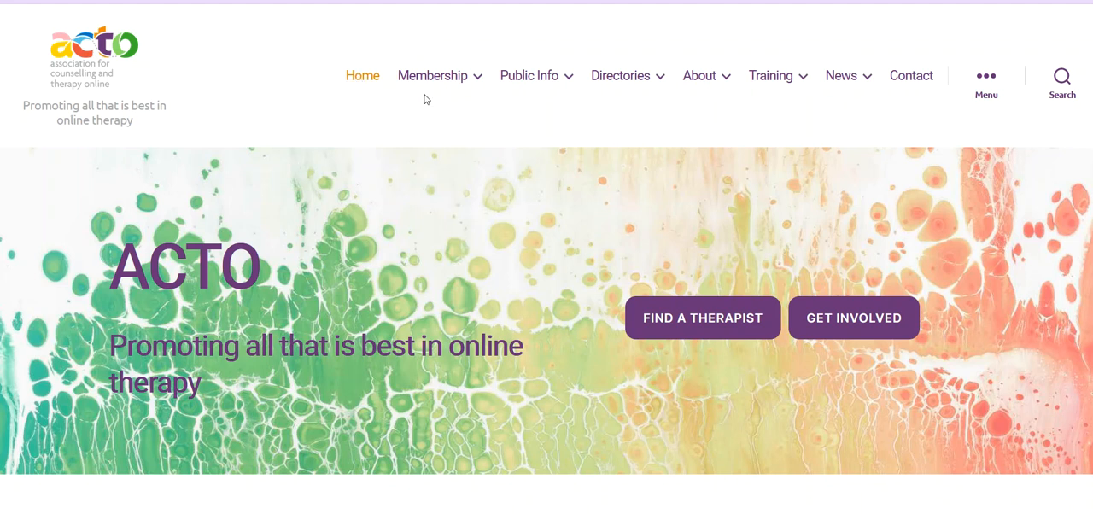
# Navigate via the Membership menu to the Membership Registration page and reach Personal Details.
pyautogui.click(432, 75)
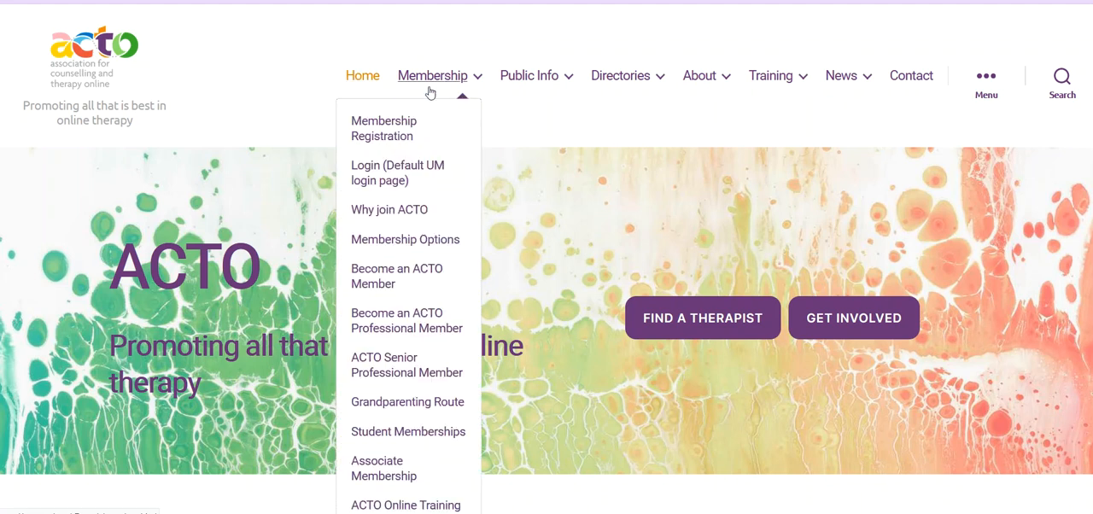
pyautogui.moveTo(383, 128)
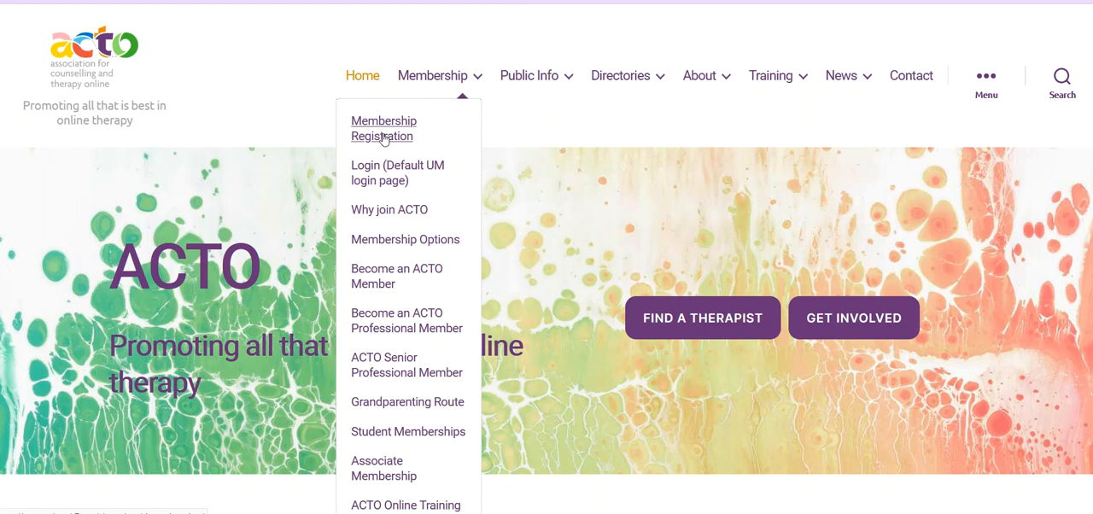
pyautogui.click(383, 129)
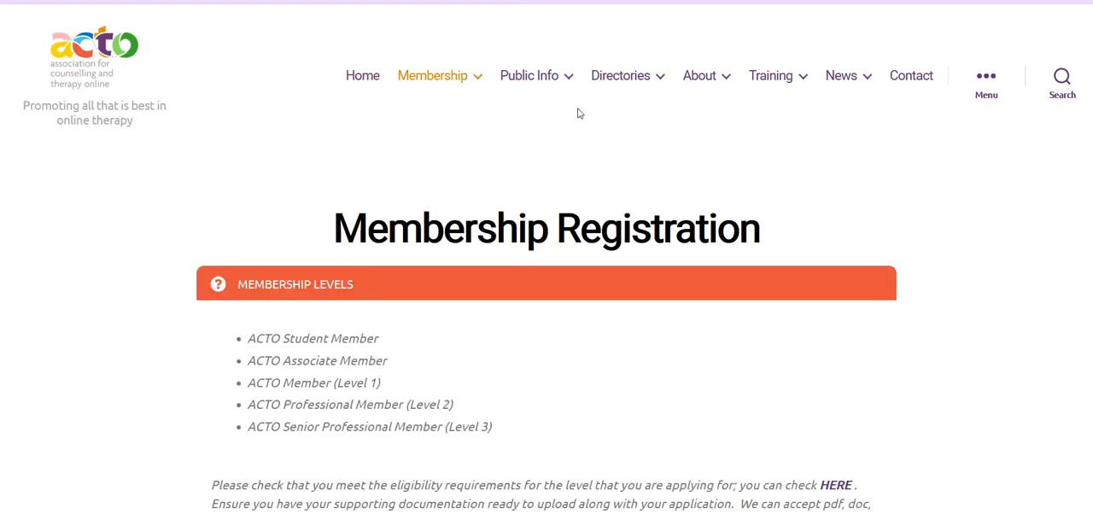
pyautogui.scroll(-3)
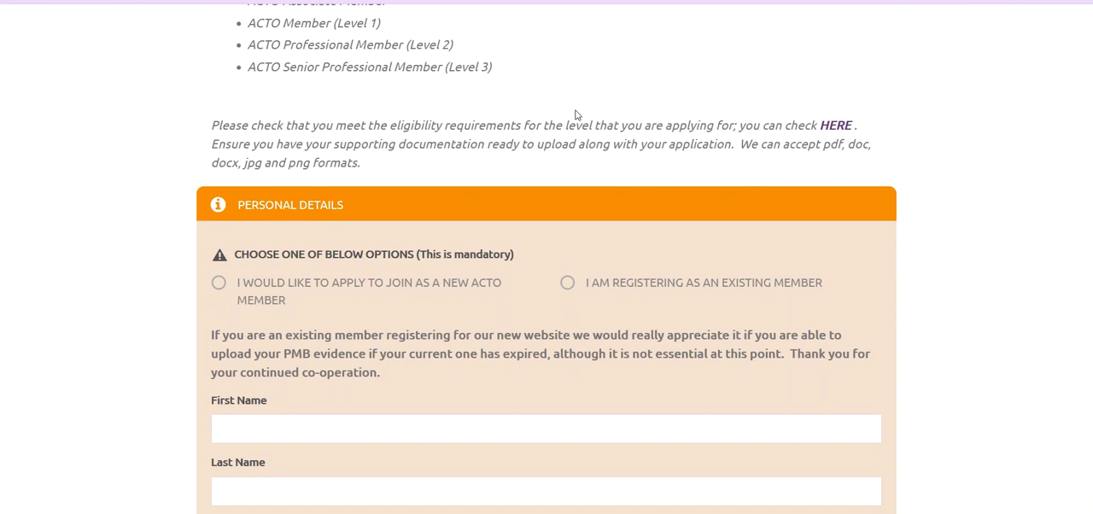
pyautogui.moveTo(567, 252)
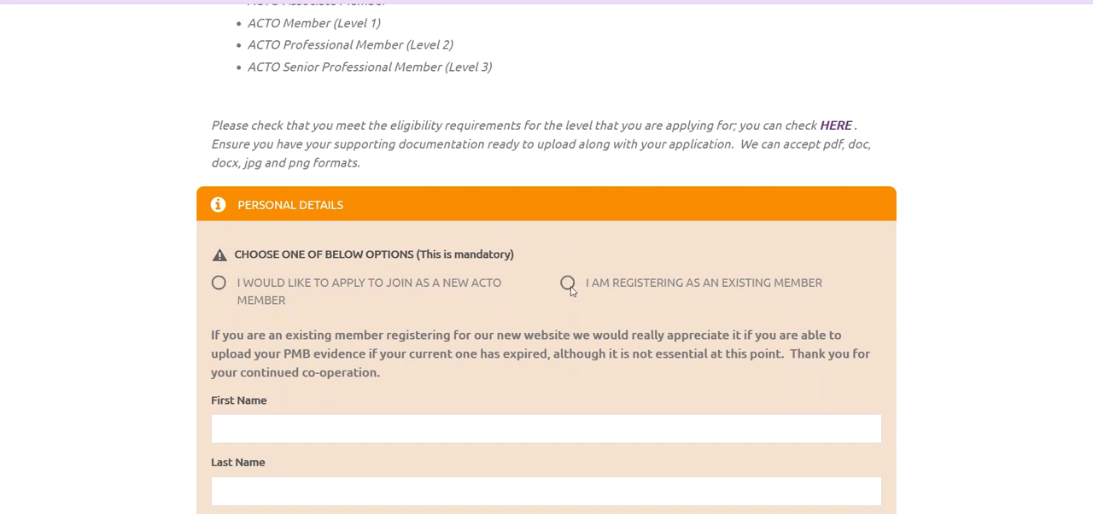
# Choose 'I am registering as an existing member' to reveal the level and number fields.
pyautogui.click(567, 284)
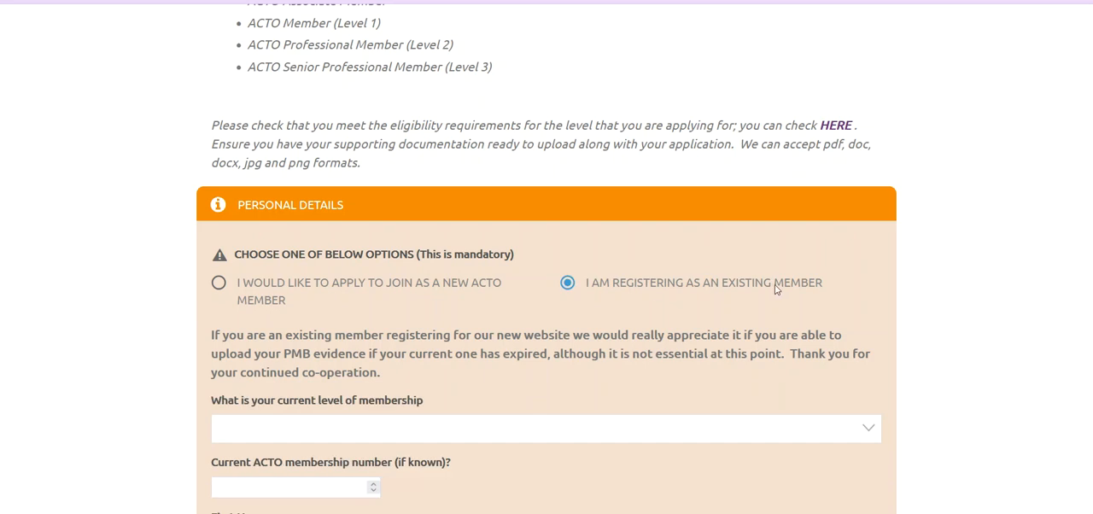
pyautogui.moveTo(704, 108)
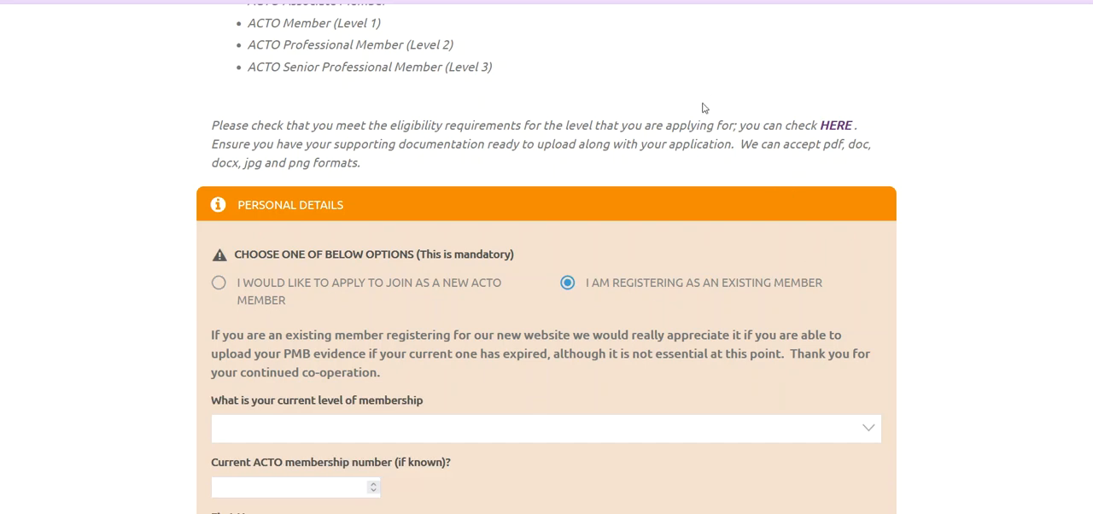
pyautogui.scroll(-3)
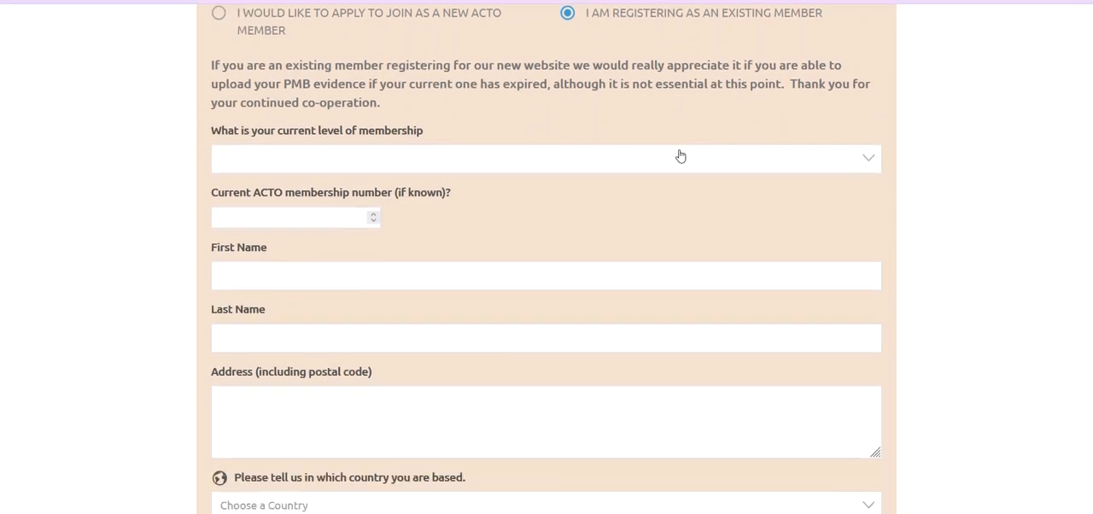
pyautogui.moveTo(304, 95)
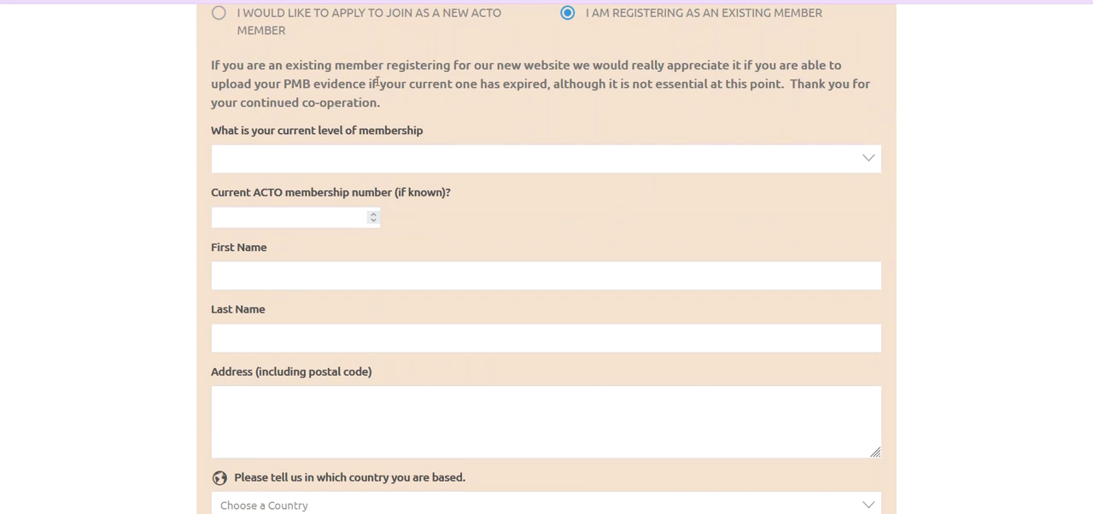
pyautogui.moveTo(514, 239)
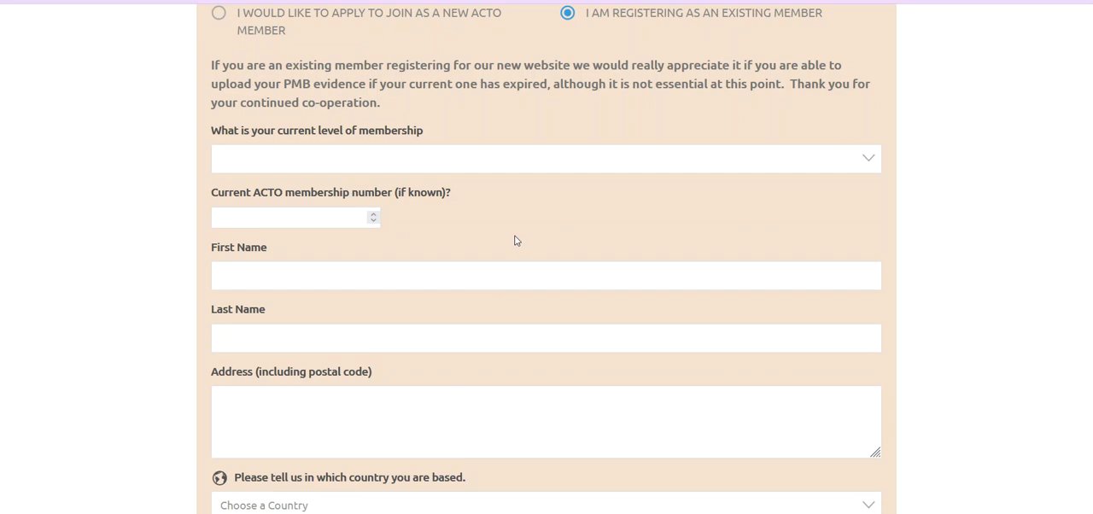
pyautogui.moveTo(598, 140)
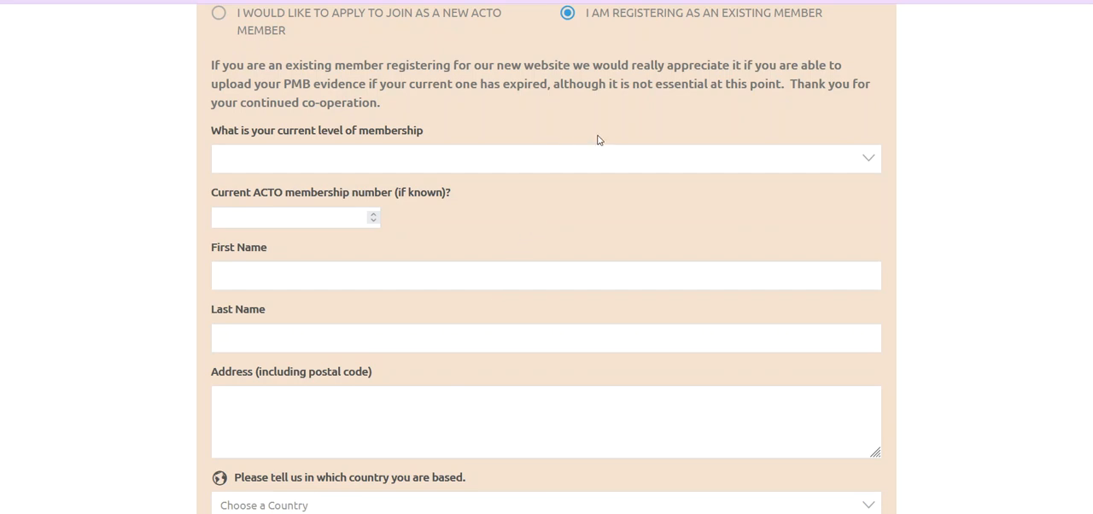
pyautogui.moveTo(562, 128)
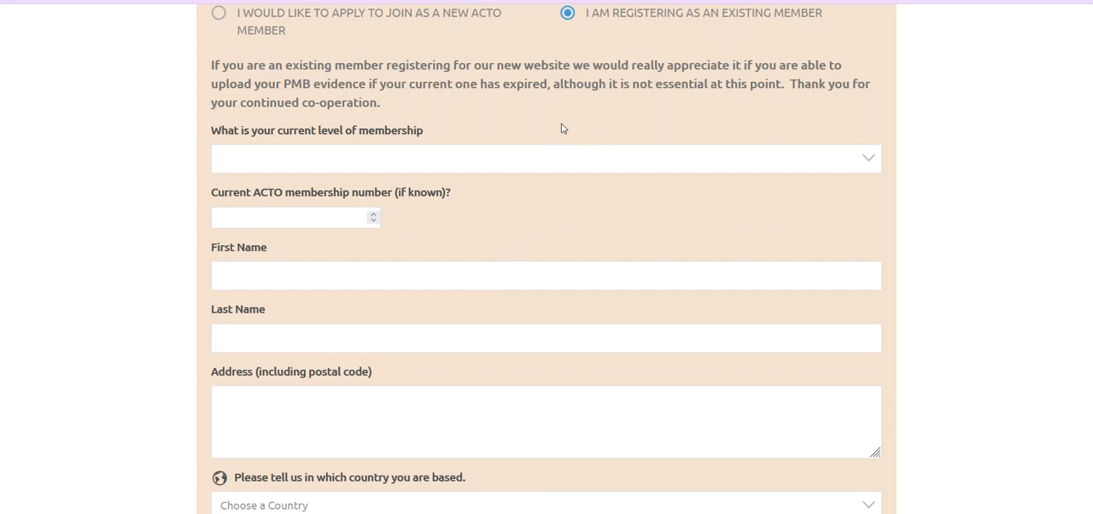
pyautogui.moveTo(598, 173)
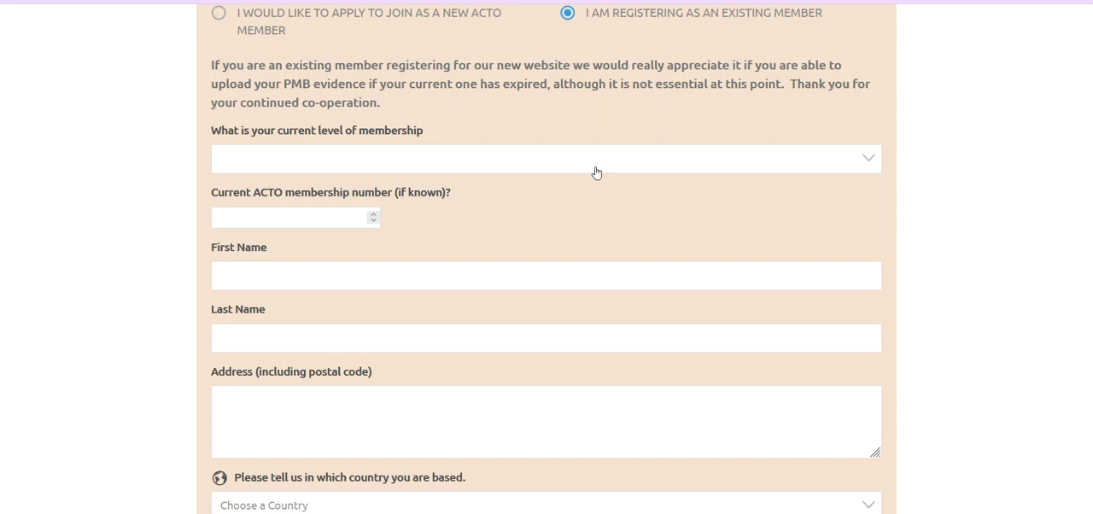
pyautogui.moveTo(475, 222)
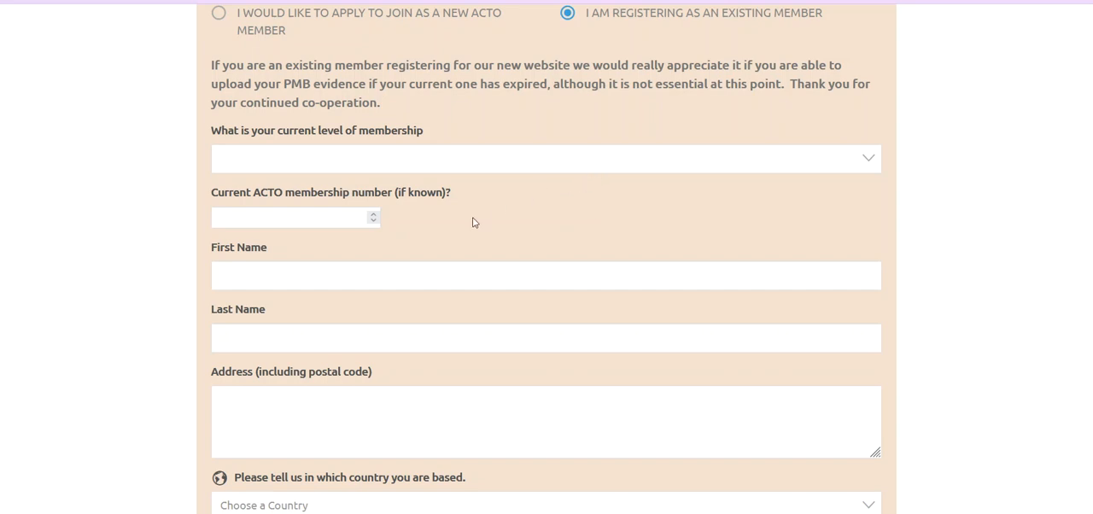
# Set the current membership level to ACTO Professional Member (Level 2).
pyautogui.click(545, 157)
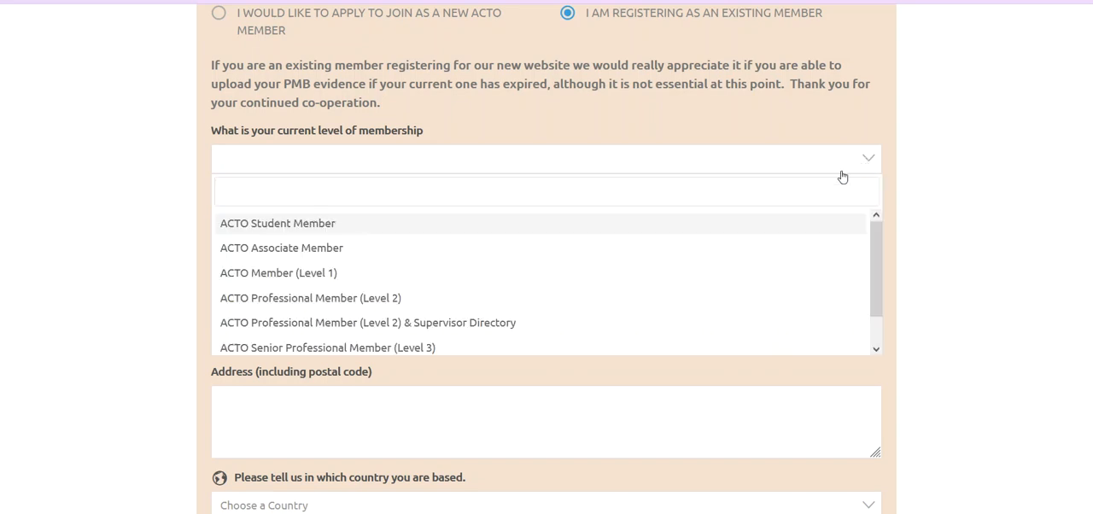
pyautogui.scroll(-3)
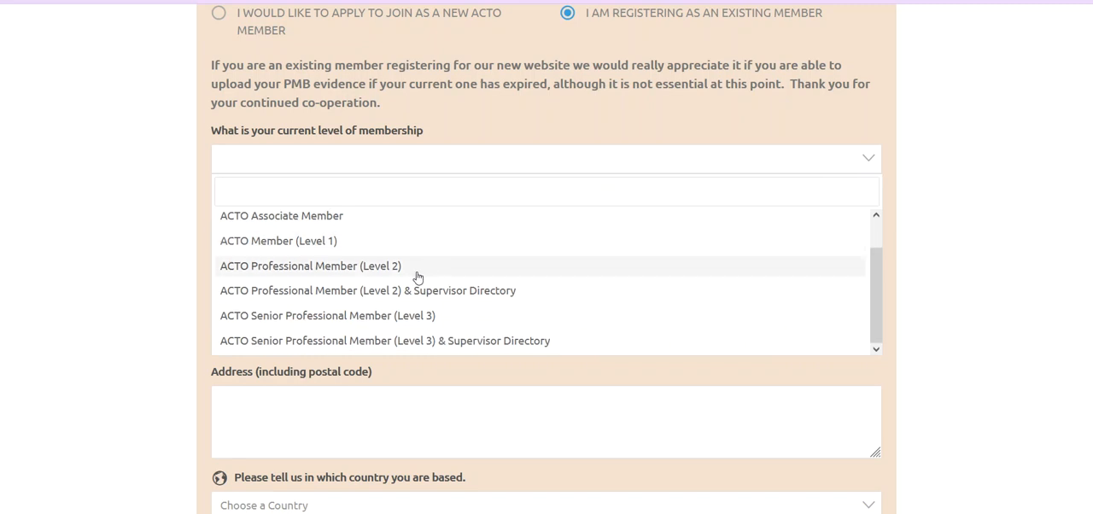
pyautogui.moveTo(332, 272)
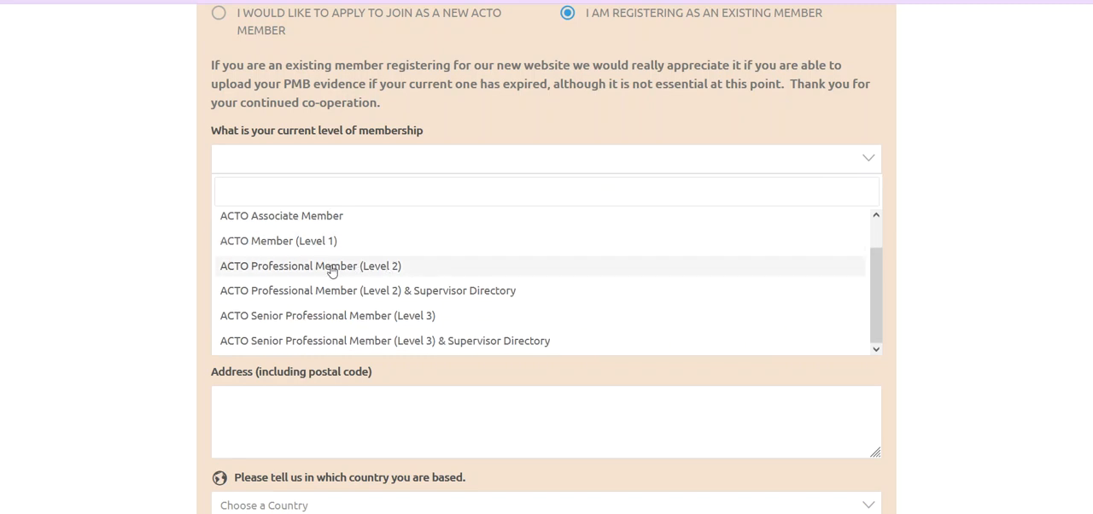
pyautogui.click(311, 266)
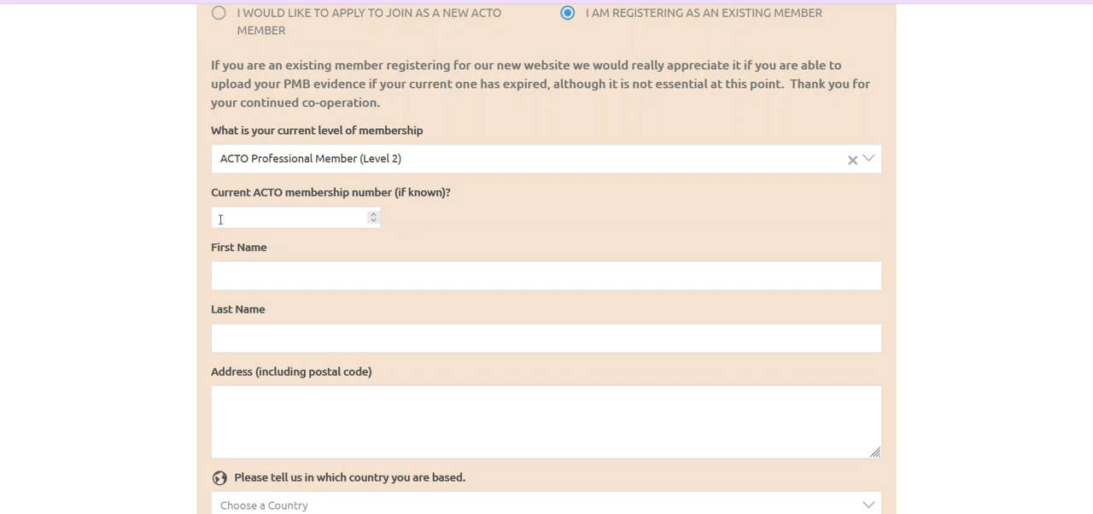
pyautogui.moveTo(499, 203)
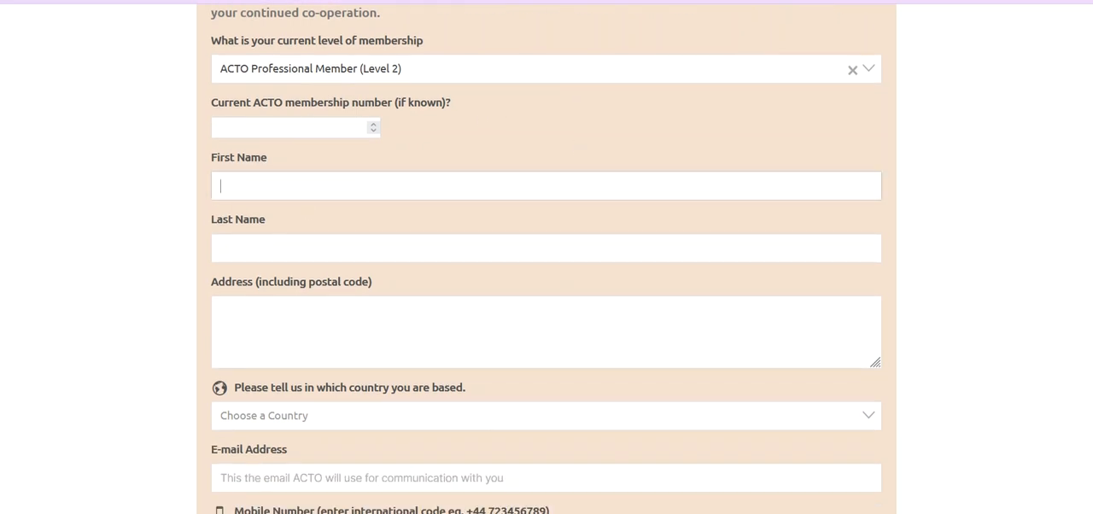
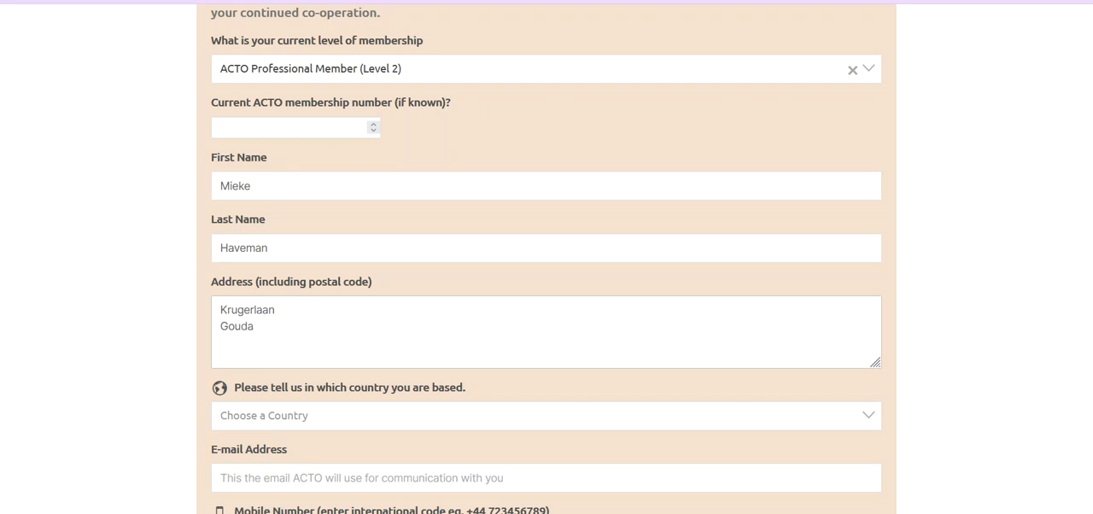
pyautogui.moveTo(290, 406)
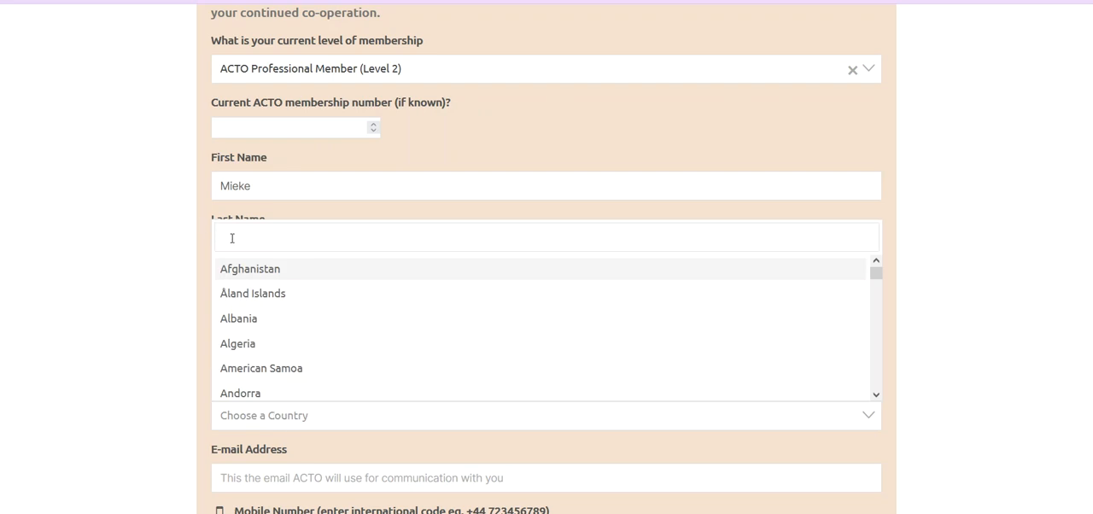
# Set the applicant's country to Netherlands.
pyautogui.write('net')
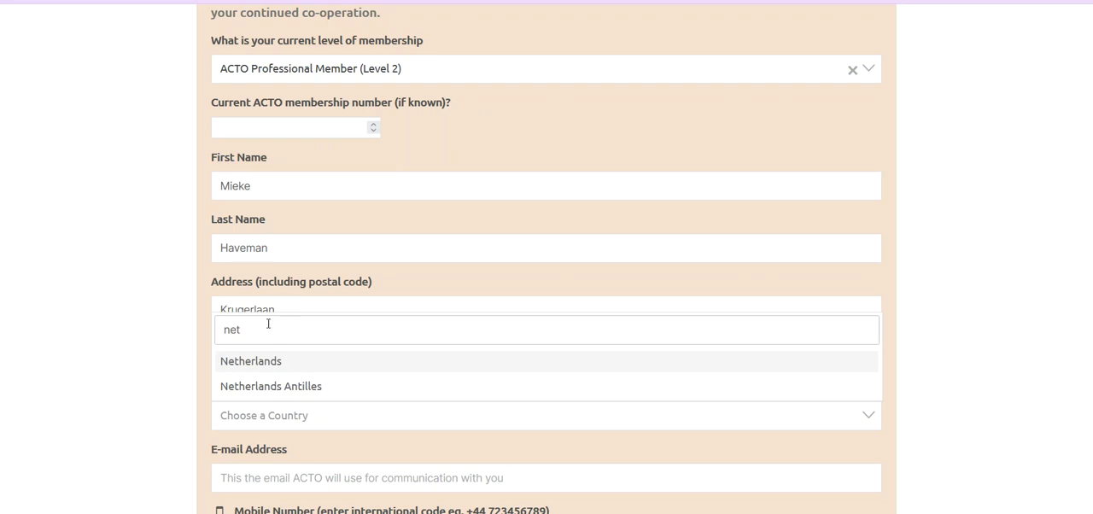
pyautogui.moveTo(253, 362)
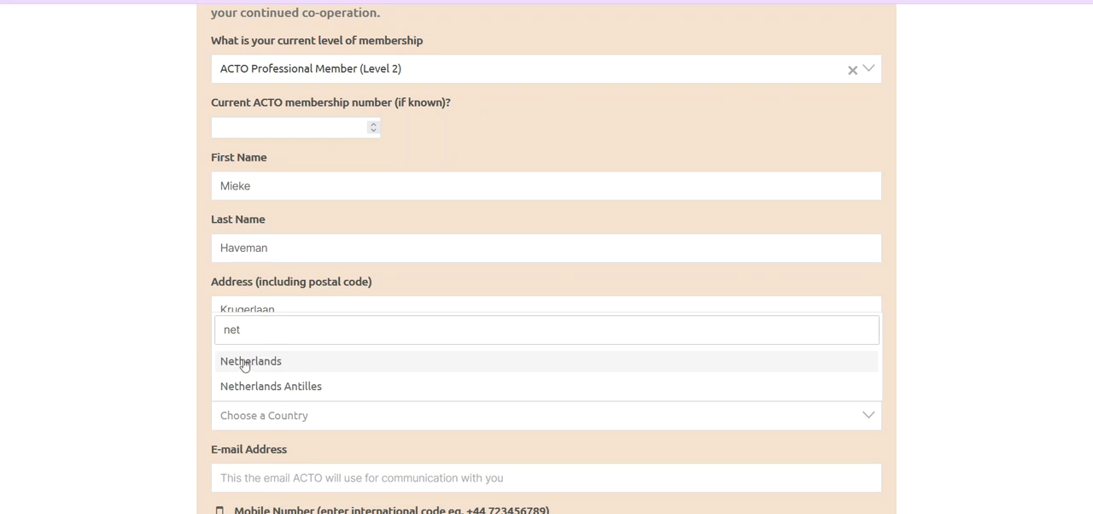
pyautogui.click(249, 360)
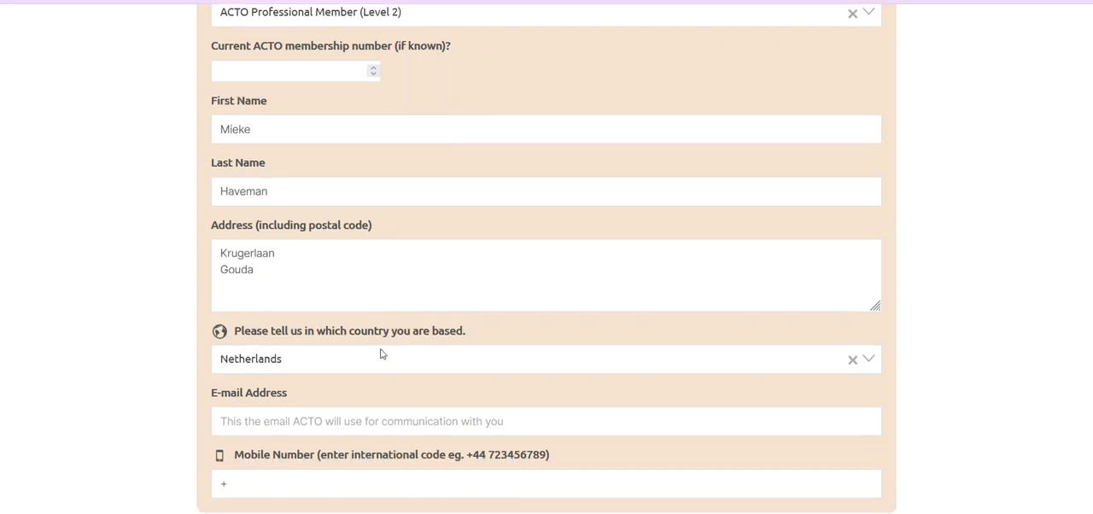
pyautogui.scroll(-3)
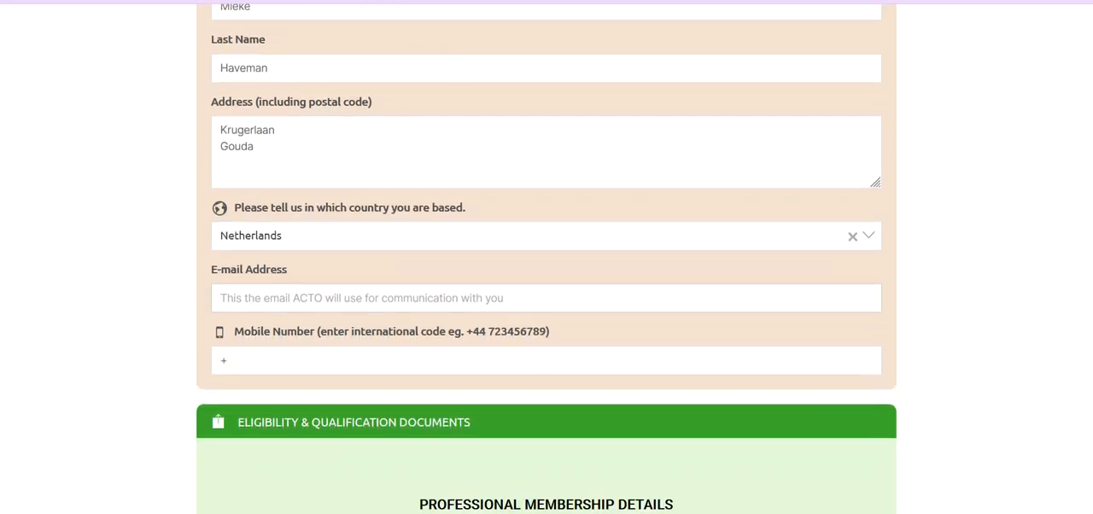
# Enter the applicant's protonmail e-mail address in the E-mail Address field.
pyautogui.click(546, 298)
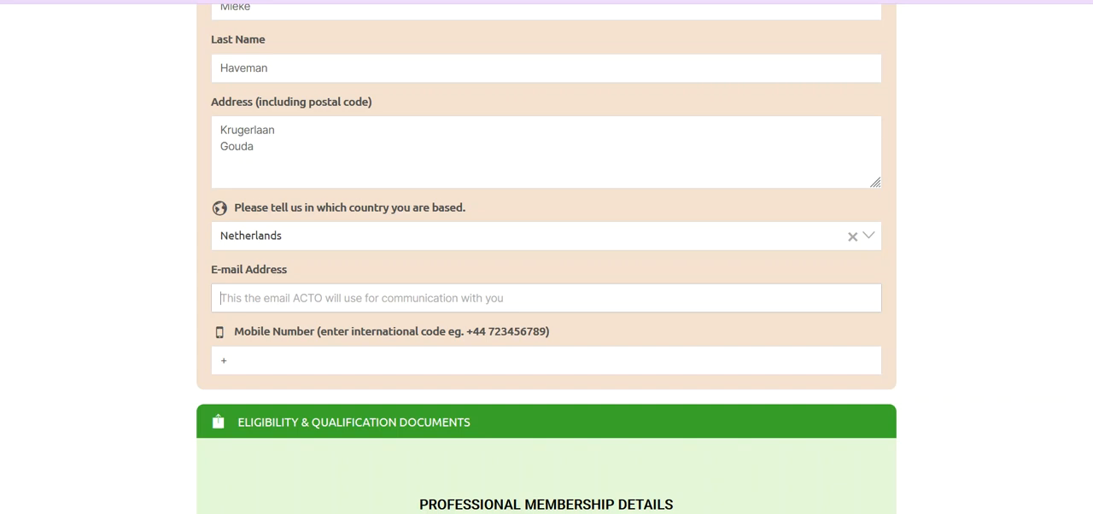
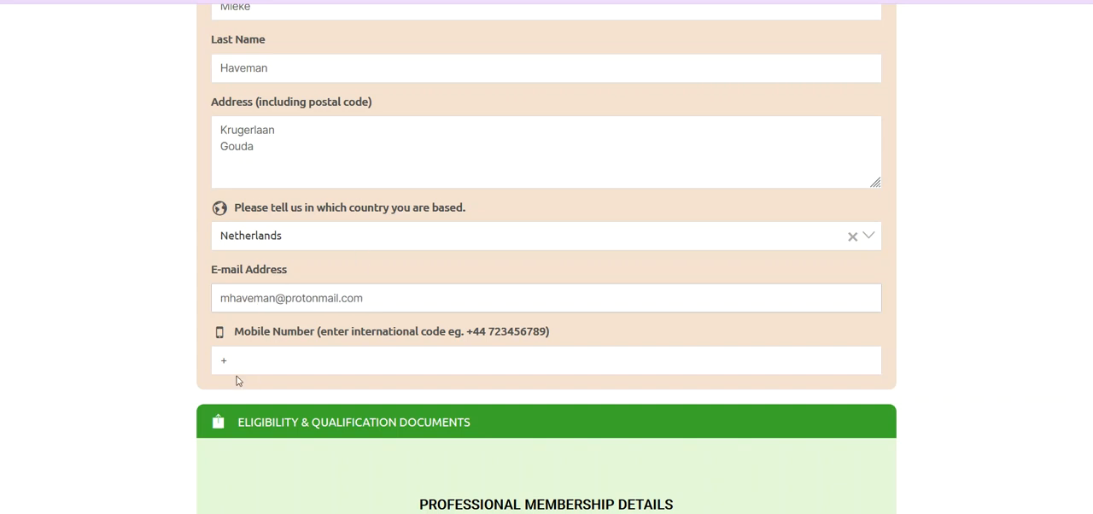
pyautogui.scroll(-3)
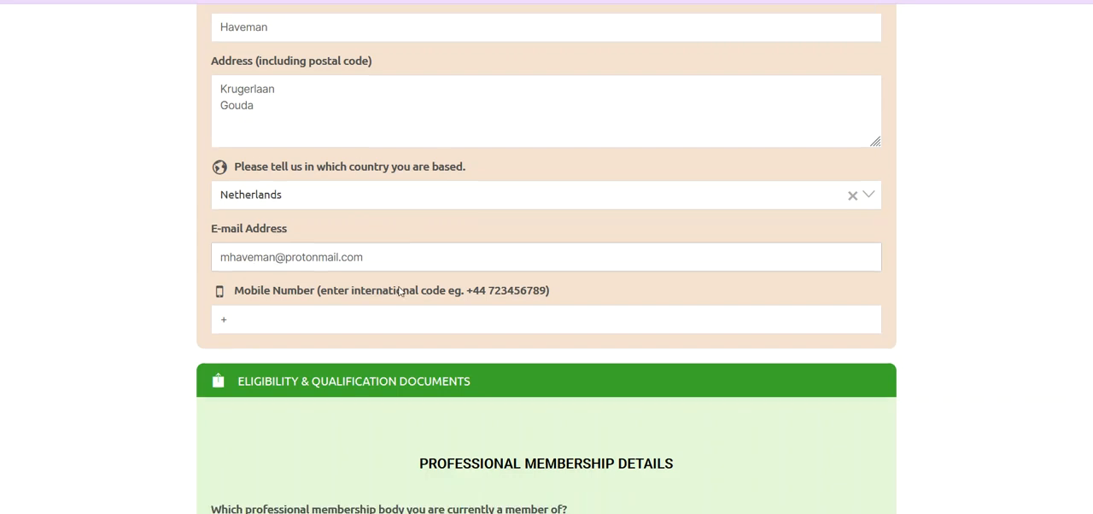
pyautogui.scroll(-3)
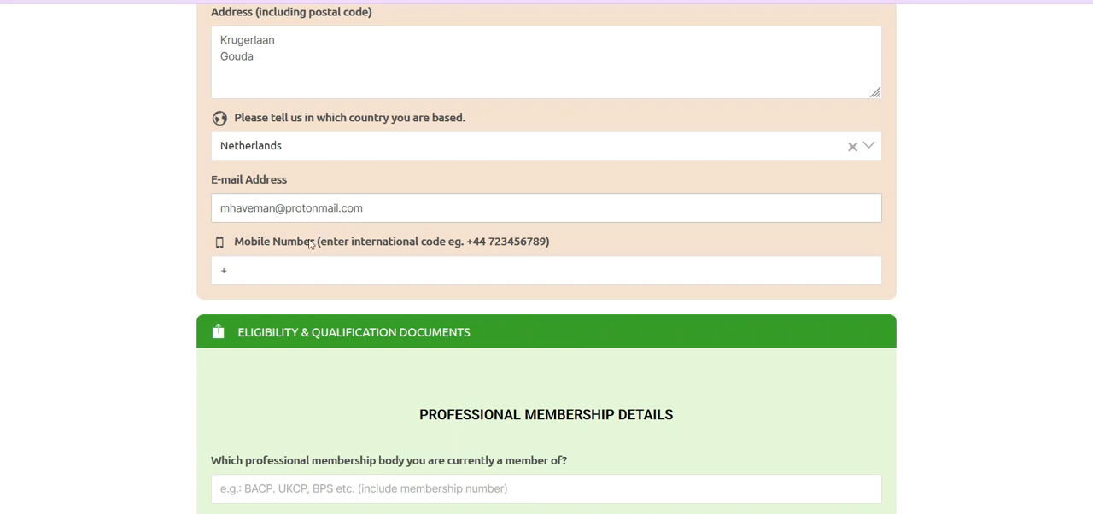
pyautogui.moveTo(263, 232)
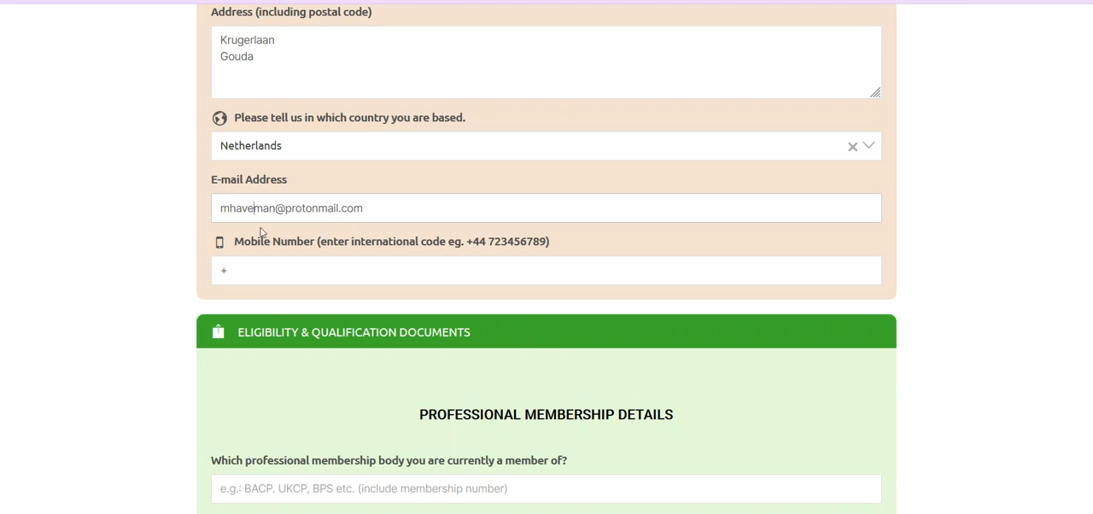
# Enter the mobile number with international code and reach Professional Membership Details.
pyautogui.click(546, 270)
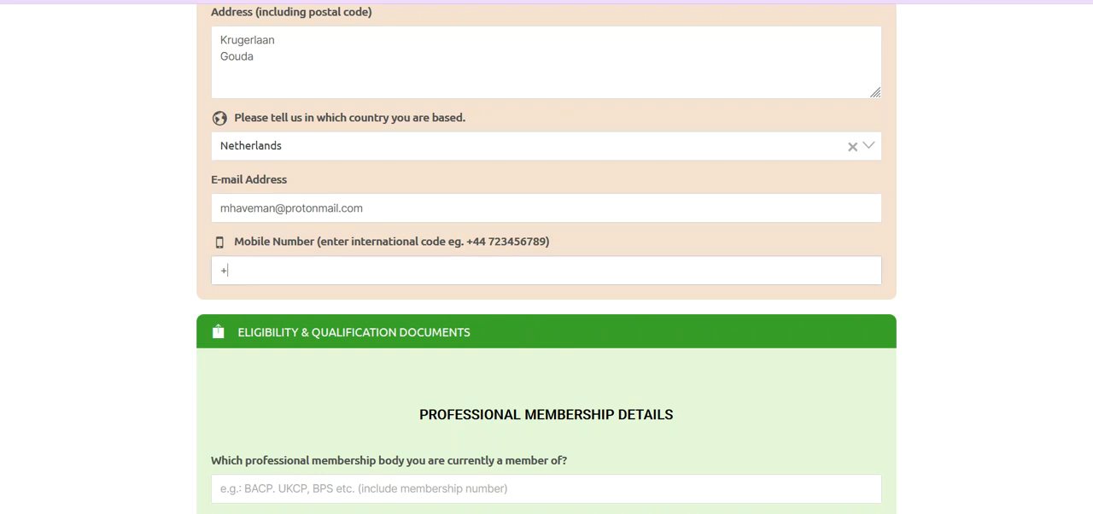
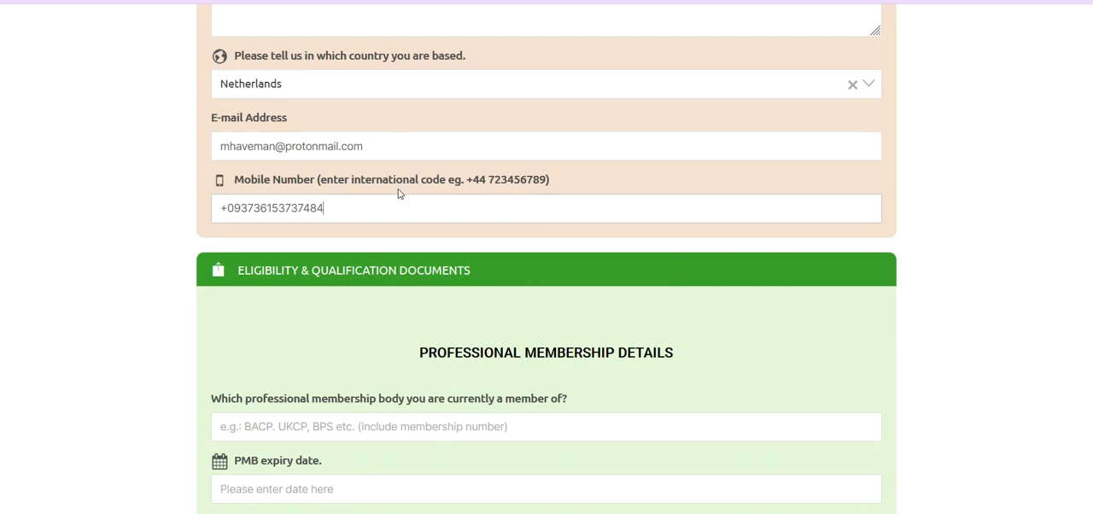
pyautogui.scroll(-3)
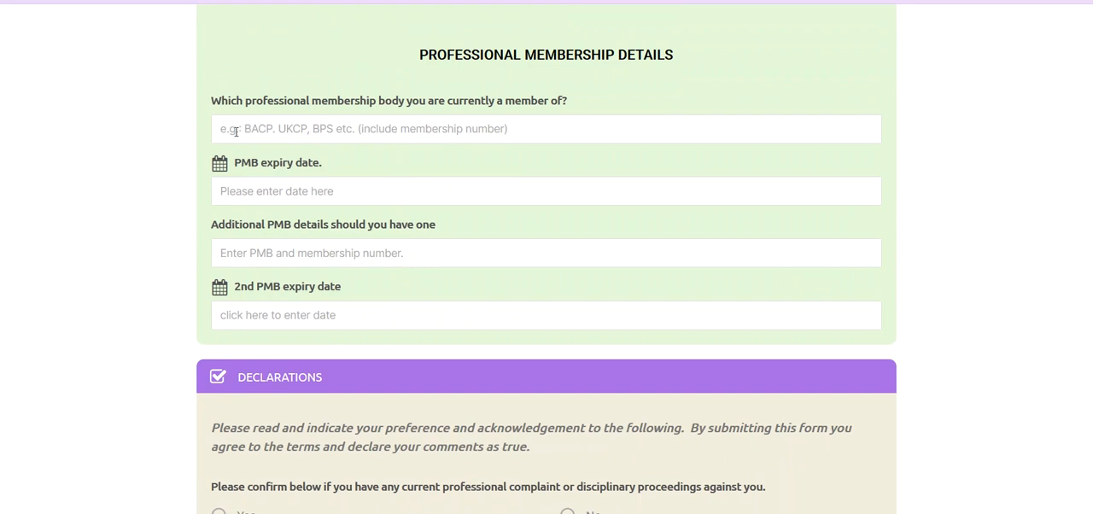
pyautogui.moveTo(94, 345)
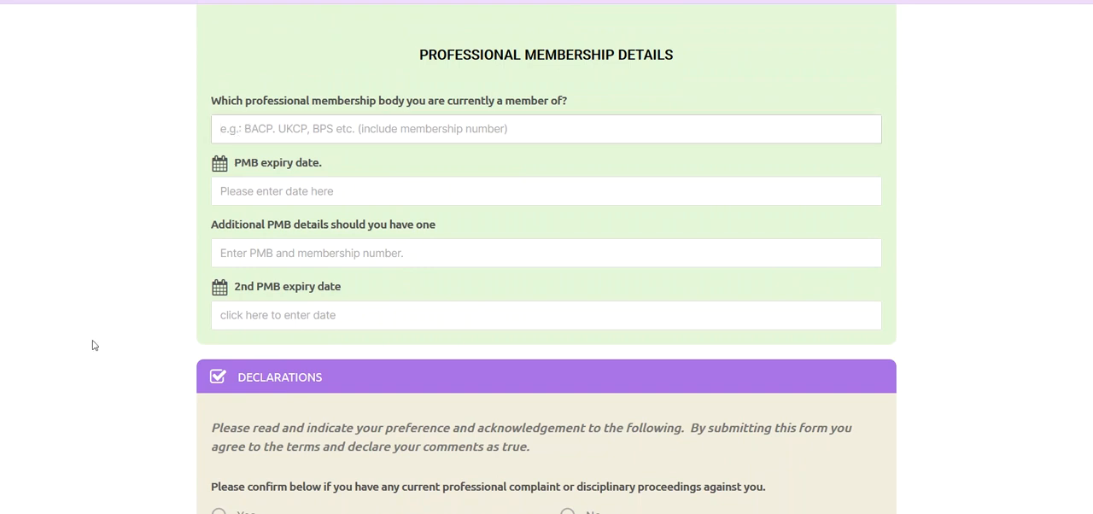
# Name the professional body 'nobco' and set the PMB expiry date to 15 March 2022.
pyautogui.write('no')
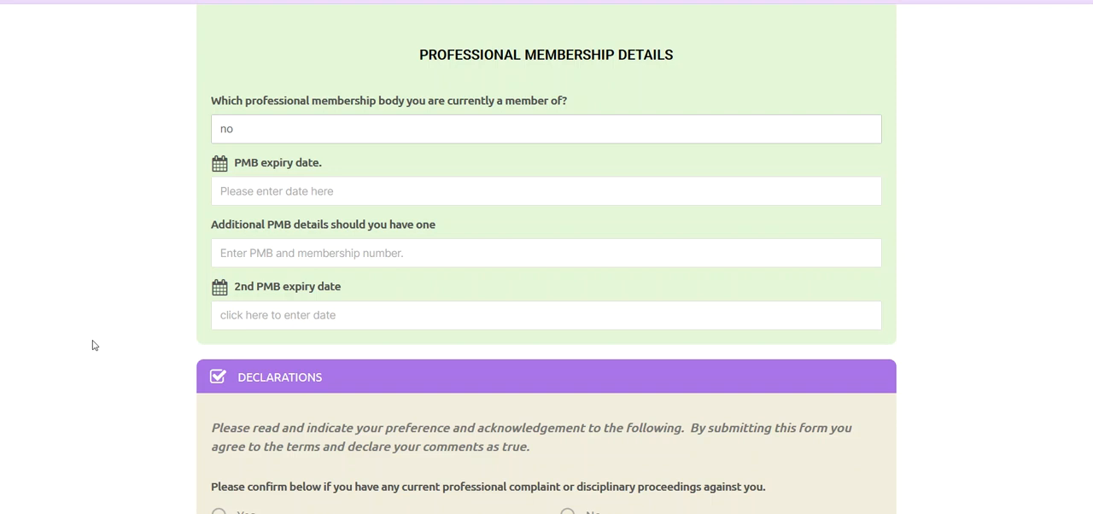
pyautogui.write('bco')
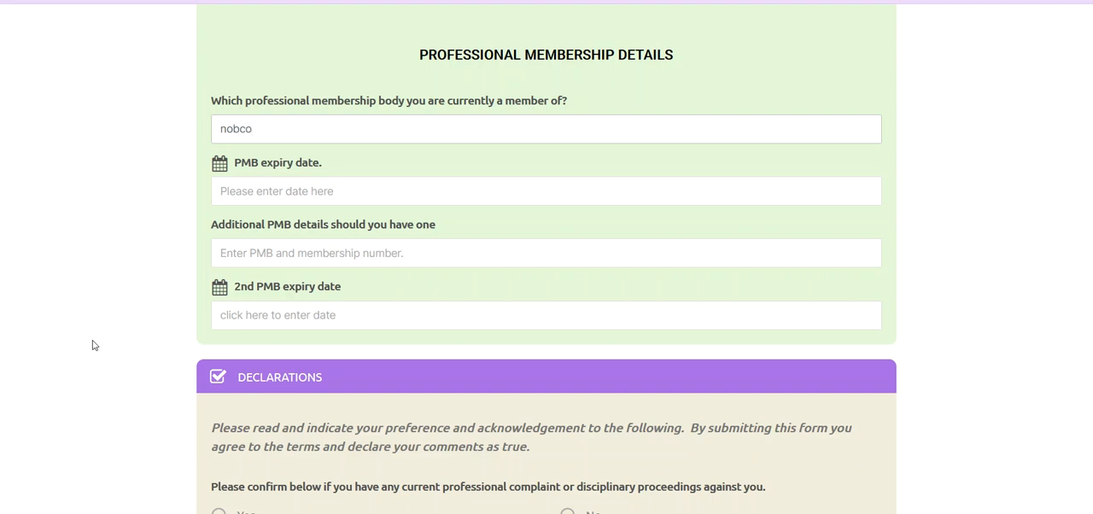
pyautogui.click(546, 191)
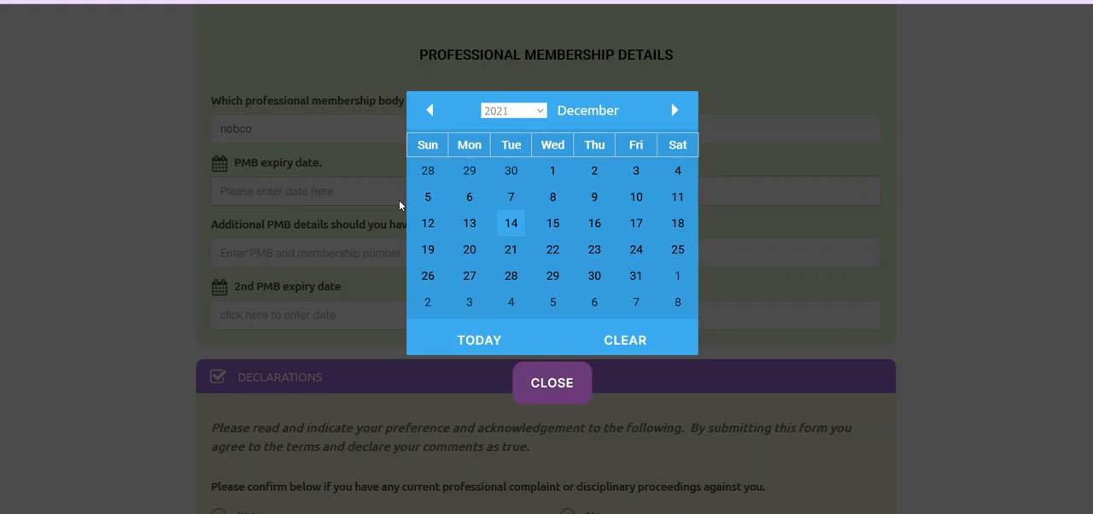
pyautogui.click(512, 110)
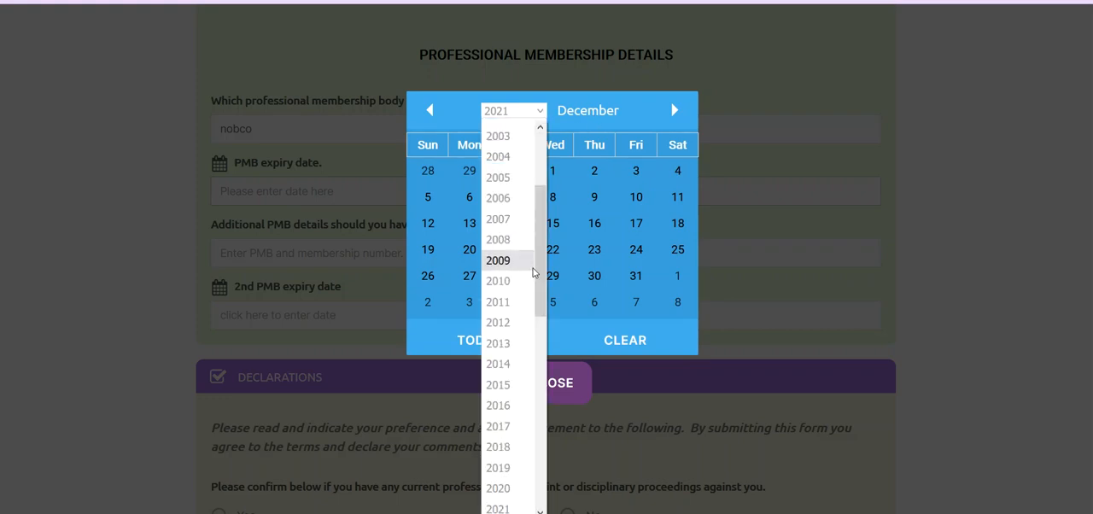
pyautogui.scroll(-3)
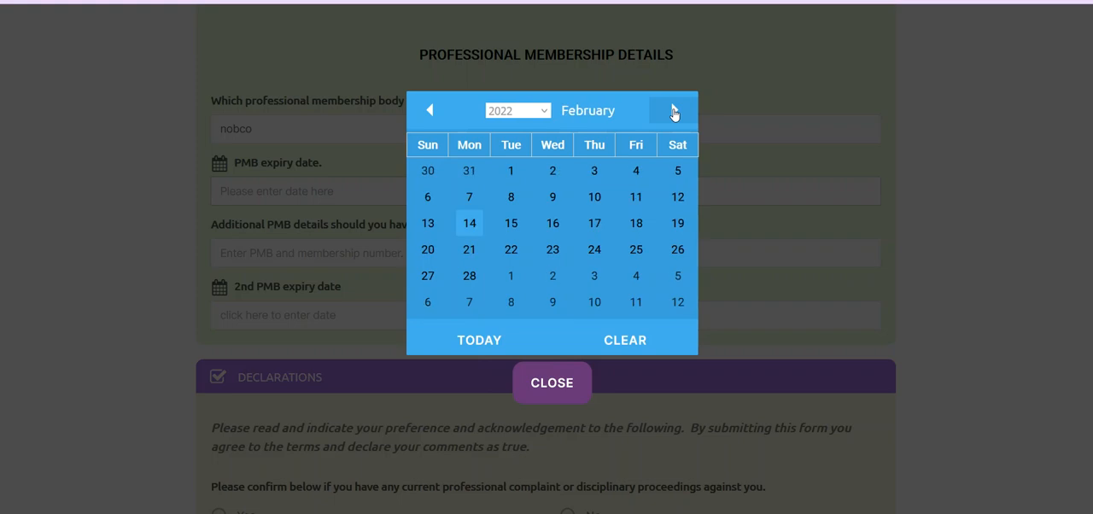
pyautogui.click(673, 109)
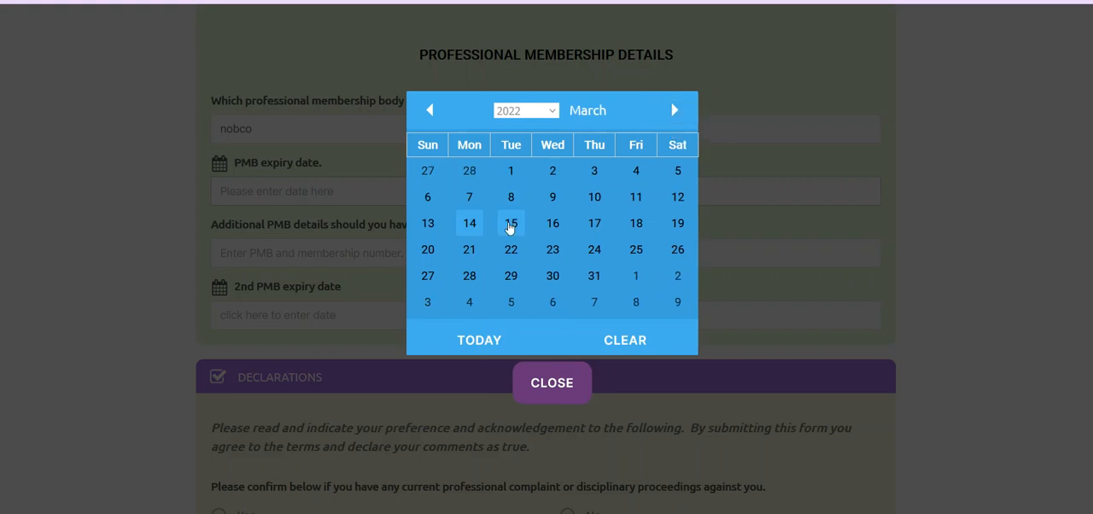
pyautogui.click(511, 222)
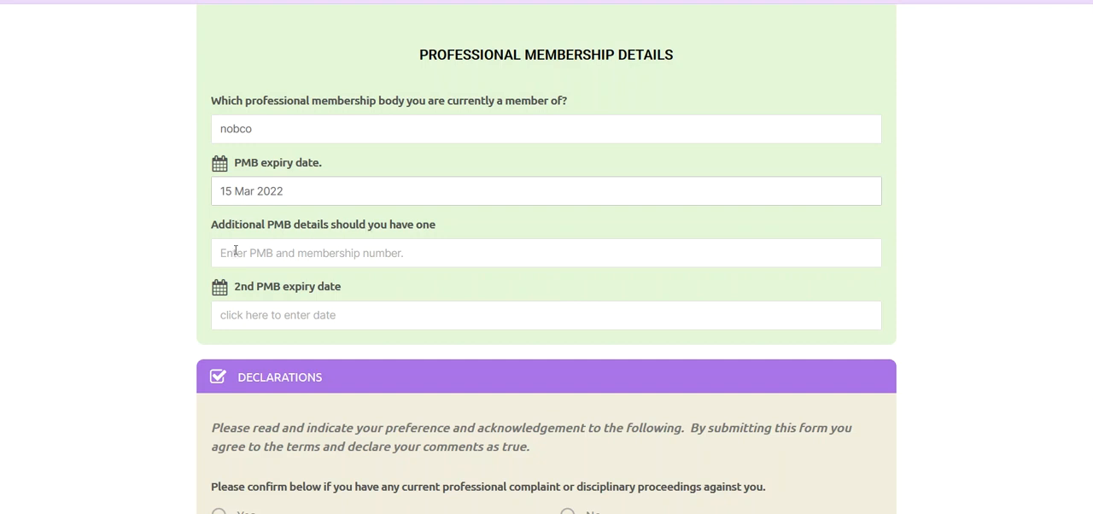
pyautogui.moveTo(384, 215)
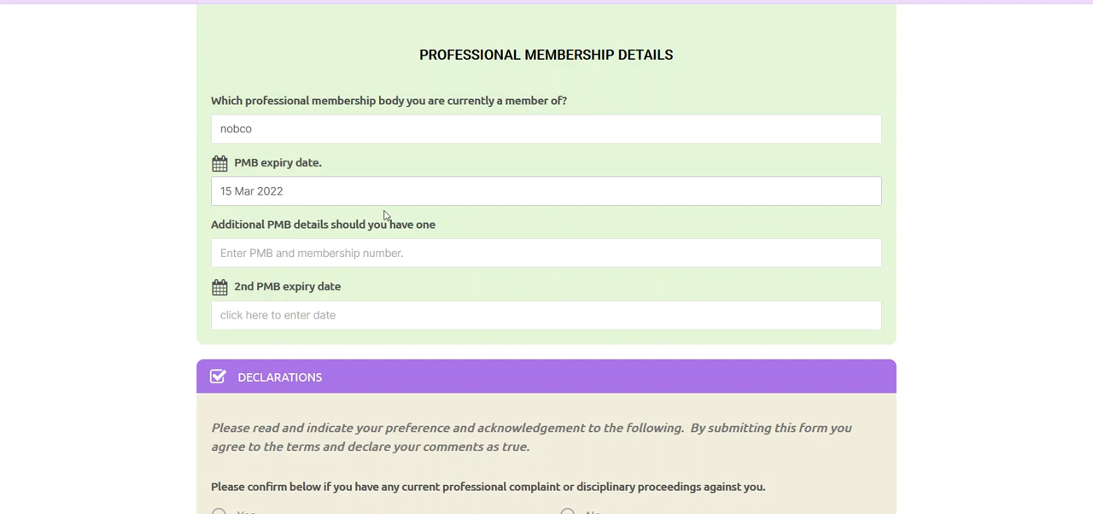
# Answer No to the disciplinary proceedings declaration and reach the Submit button.
pyautogui.scroll(-3)
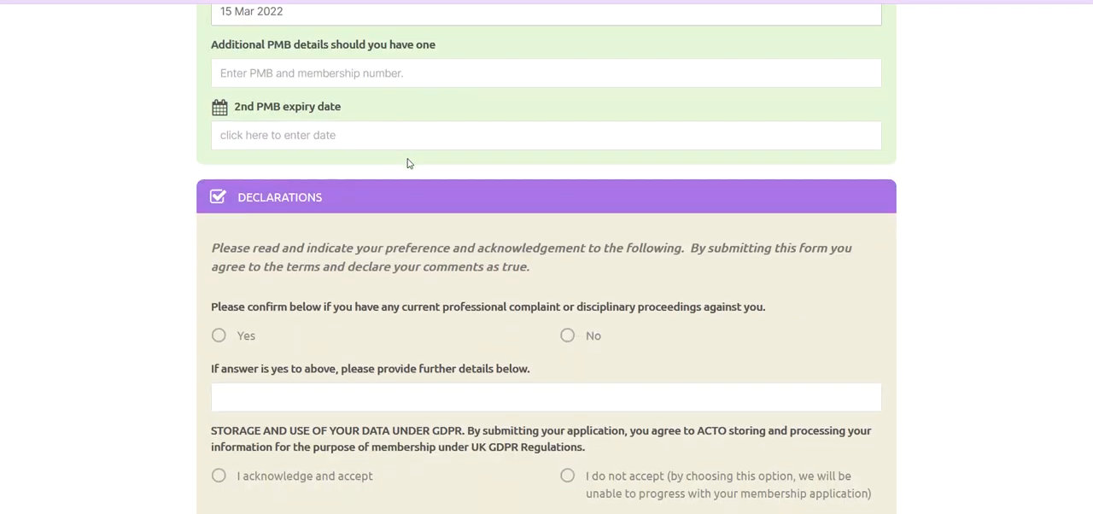
pyautogui.scroll(-3)
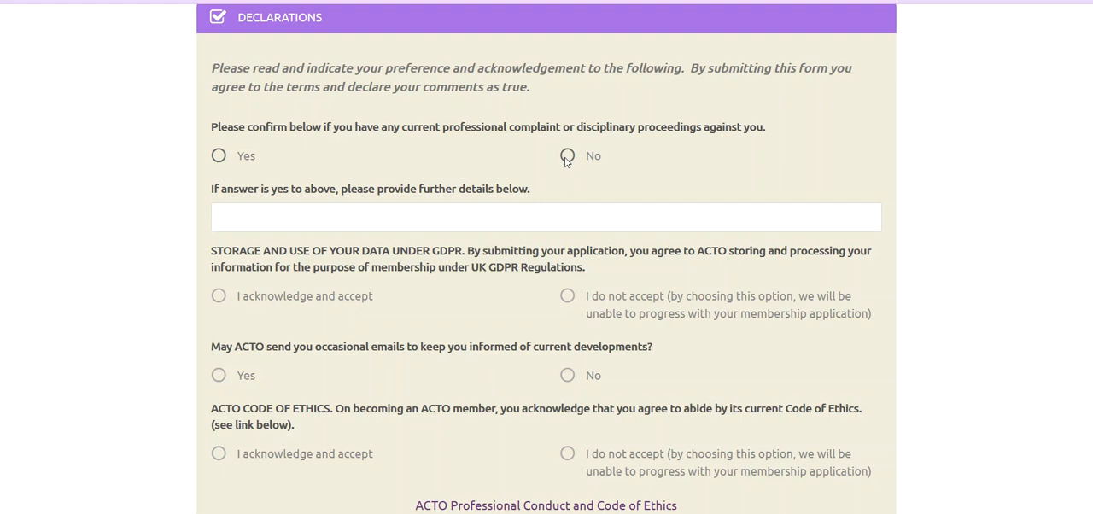
pyautogui.click(567, 156)
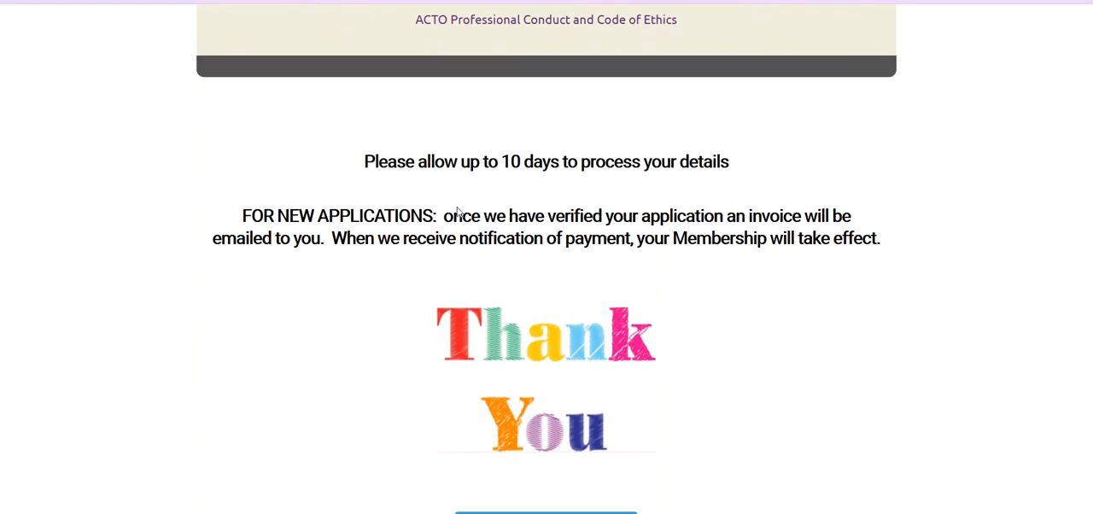
pyautogui.scroll(-3)
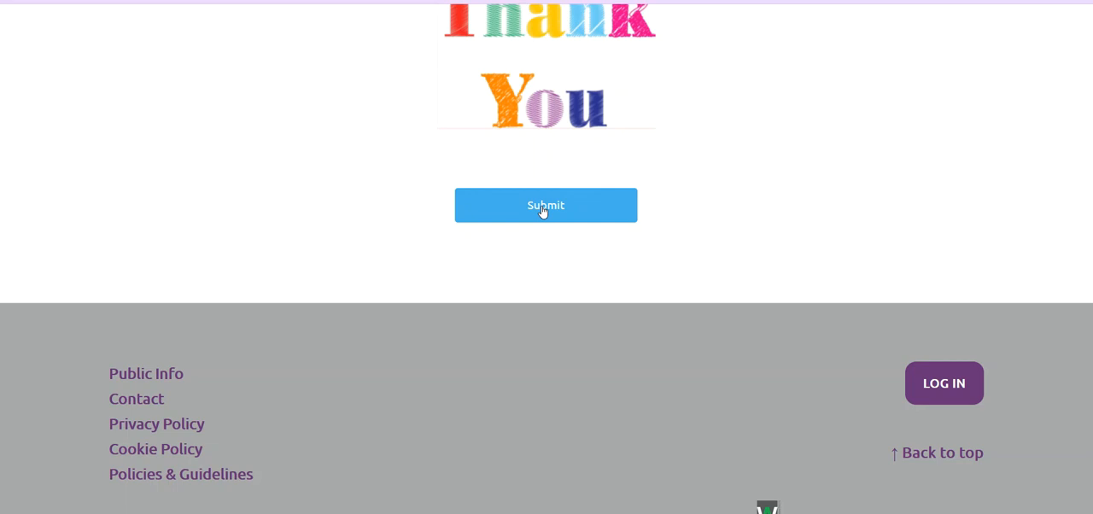
# Submit the completed membership registration form.
pyautogui.click(546, 205)
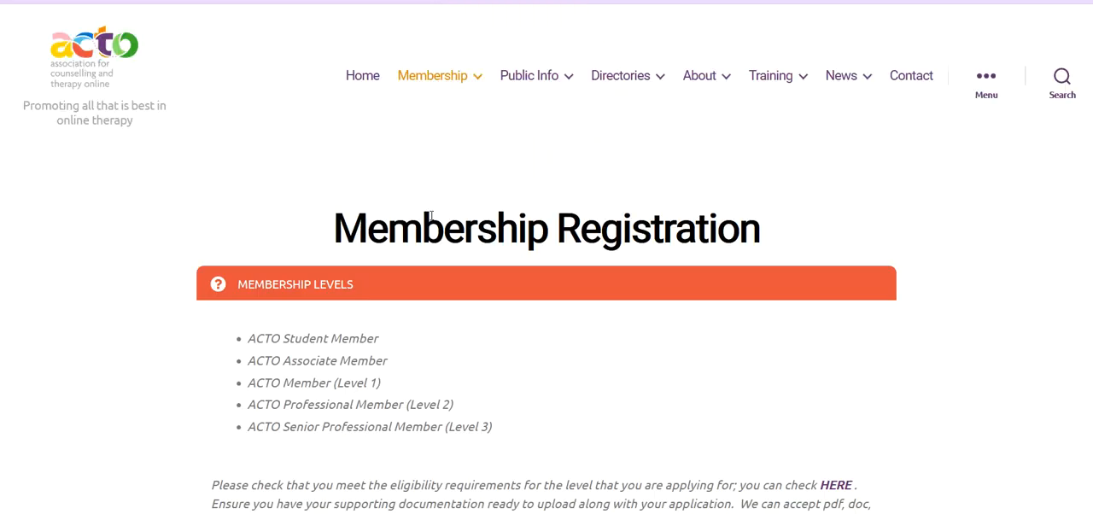
pyautogui.moveTo(383, 168)
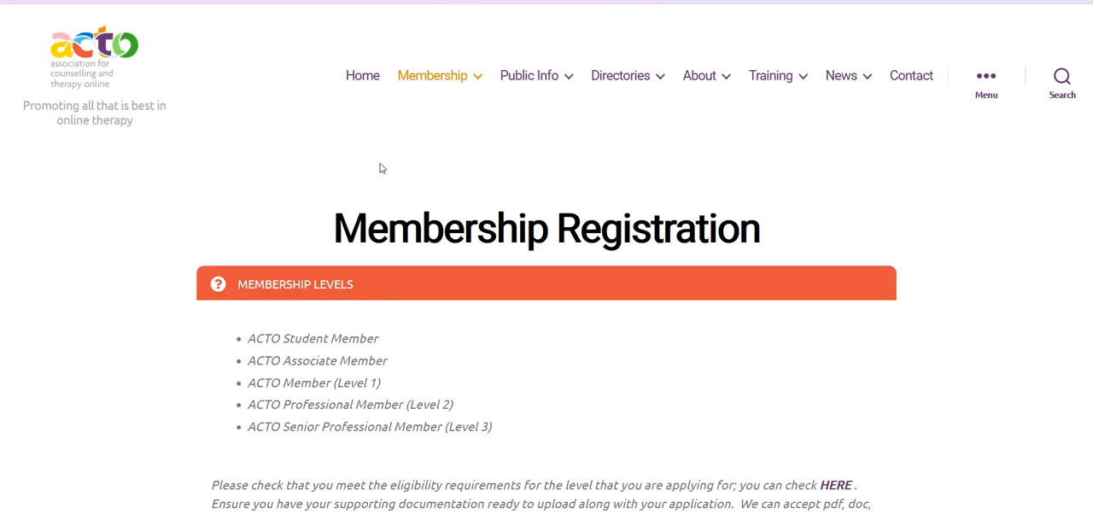
pyautogui.moveTo(505, 209)
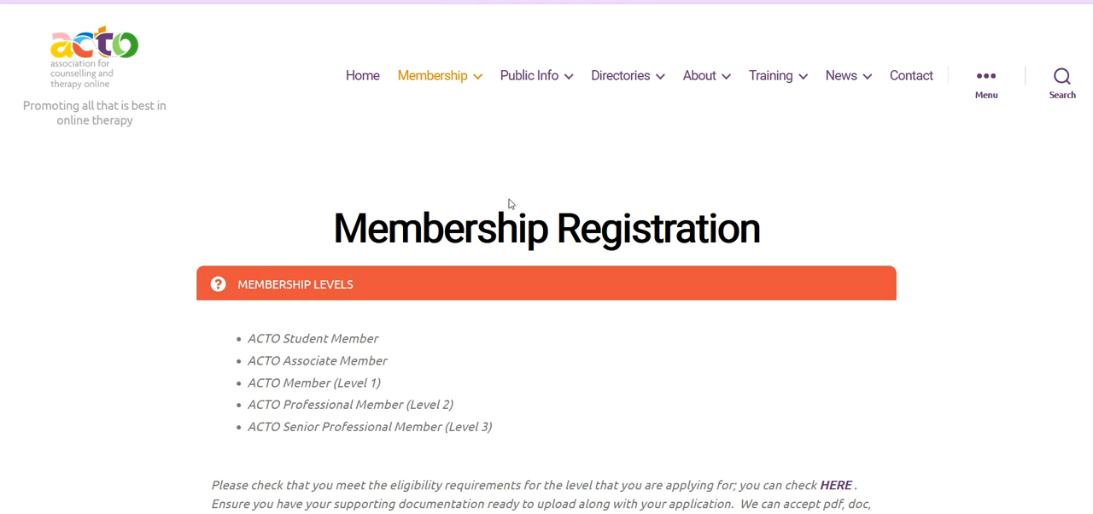
pyautogui.moveTo(511, 185)
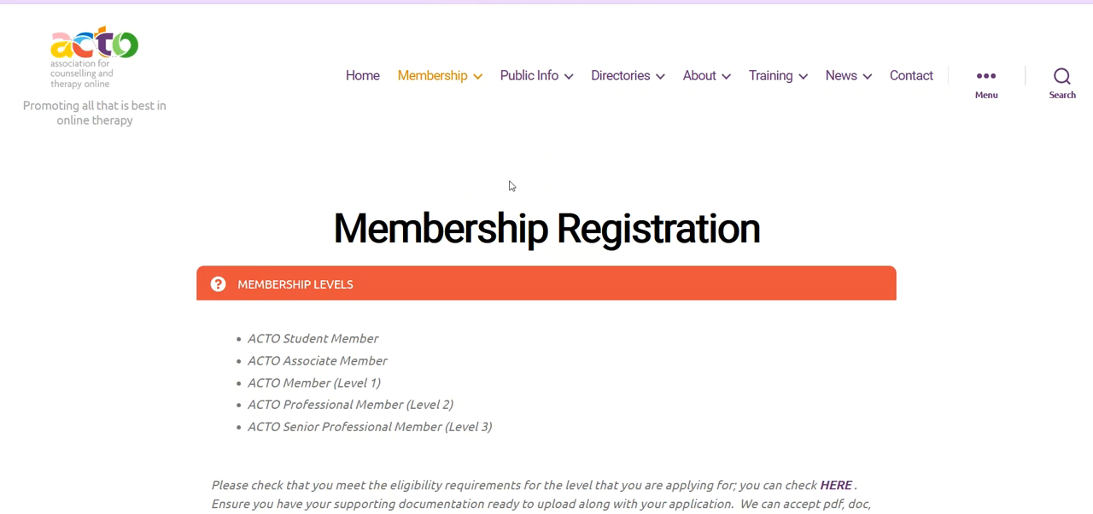
pyautogui.moveTo(516, 191)
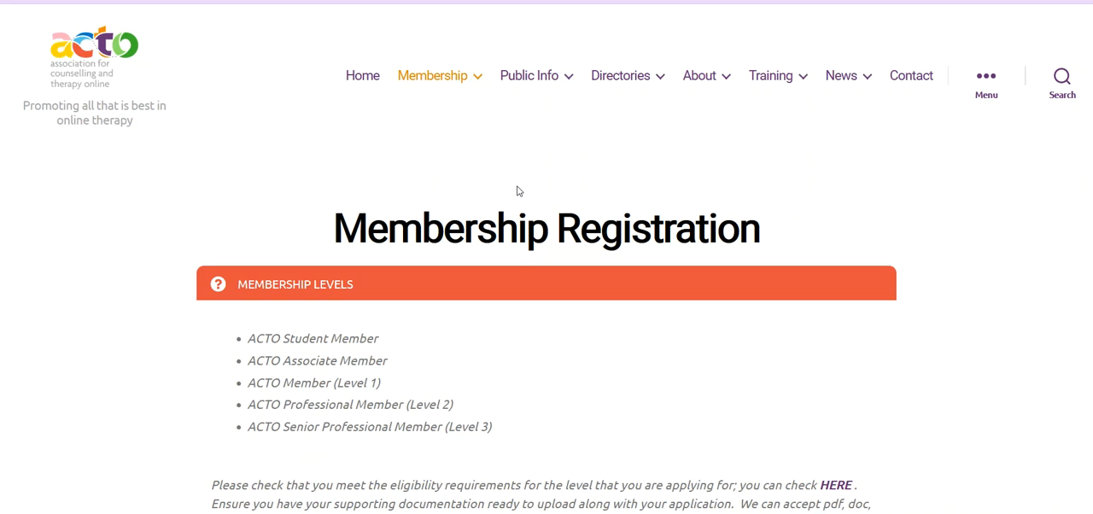
# Replace the already-registered e-mail address with a different one in the E-mail Address field.
pyautogui.scroll(-3)
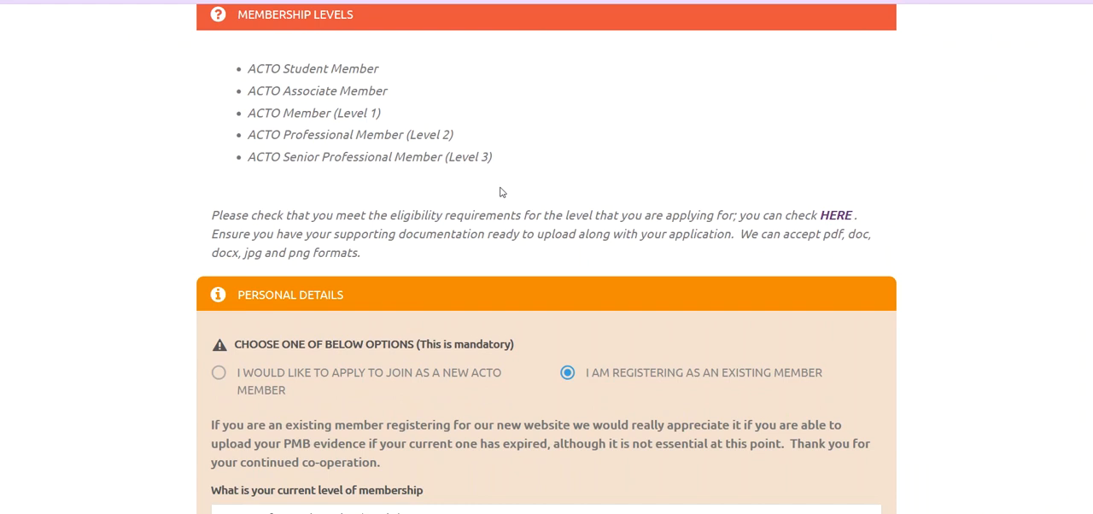
pyautogui.scroll(-3)
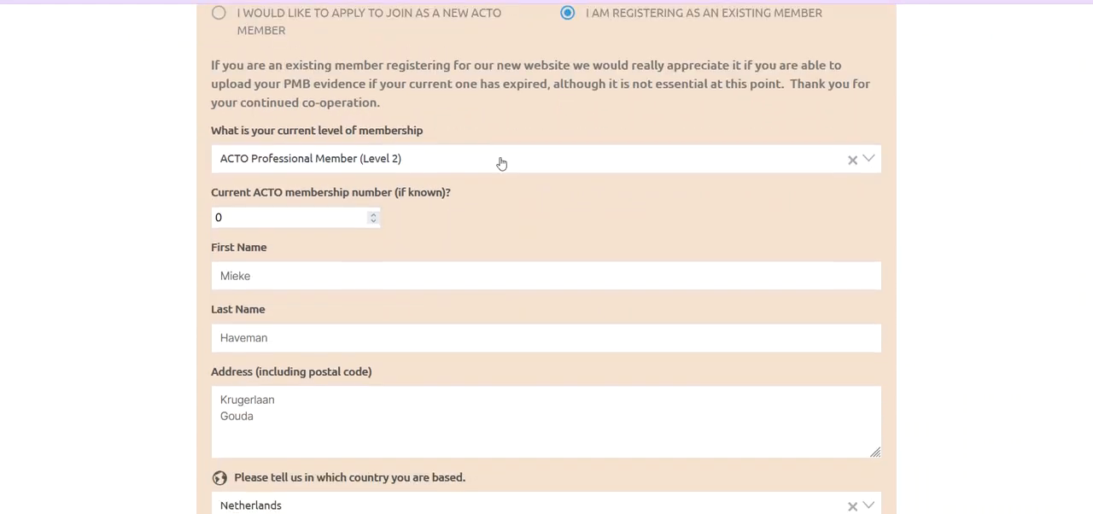
pyautogui.scroll(-3)
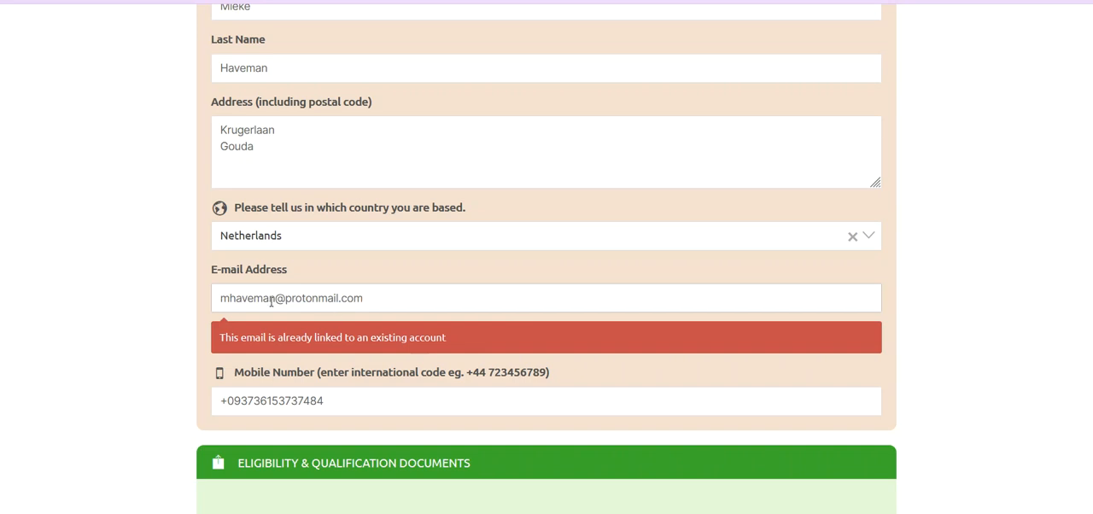
pyautogui.doubleClick(253, 297)
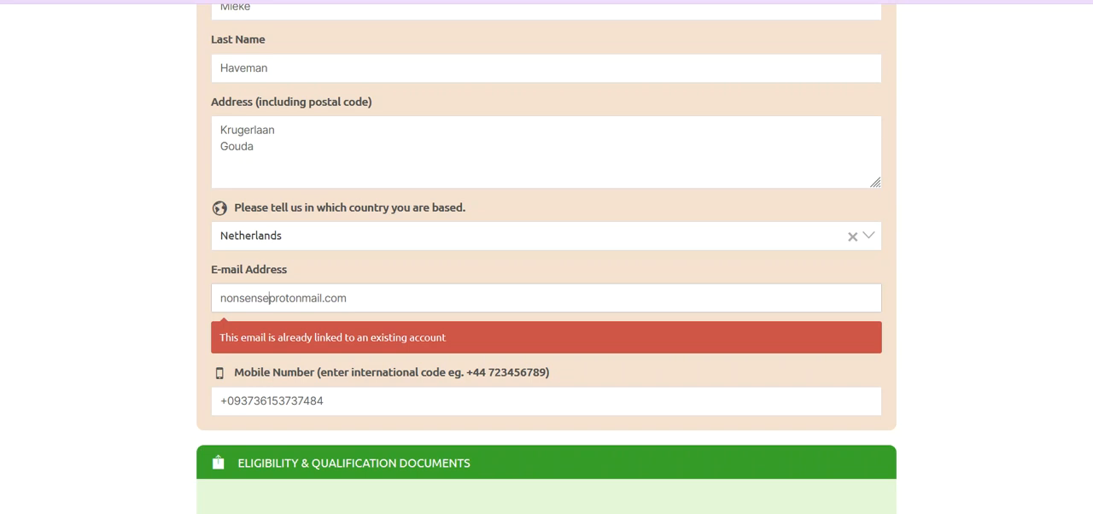
pyautogui.write('@')
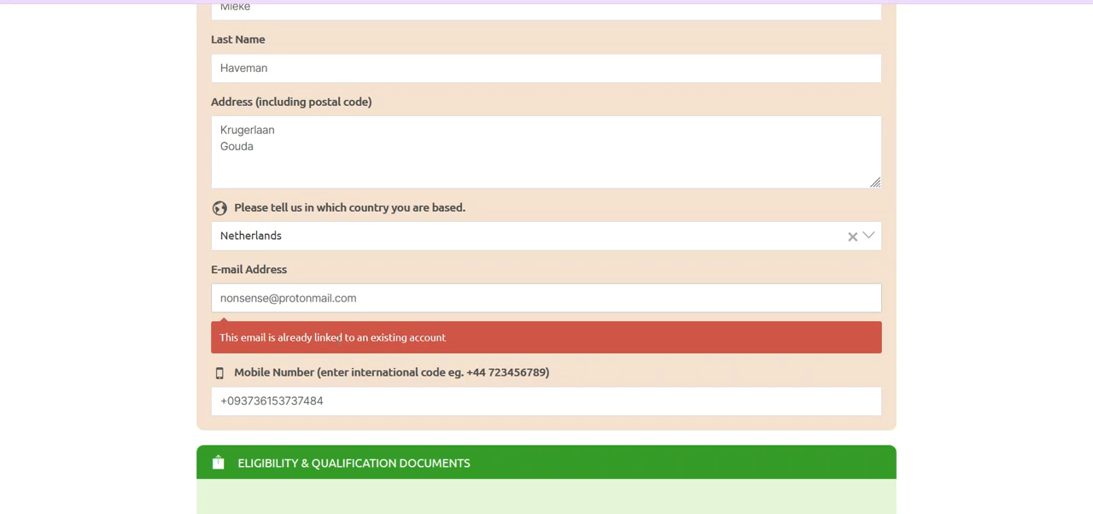
# Submit the completed form and reach the Membership Registration confirmation message.
pyautogui.scroll(-3)
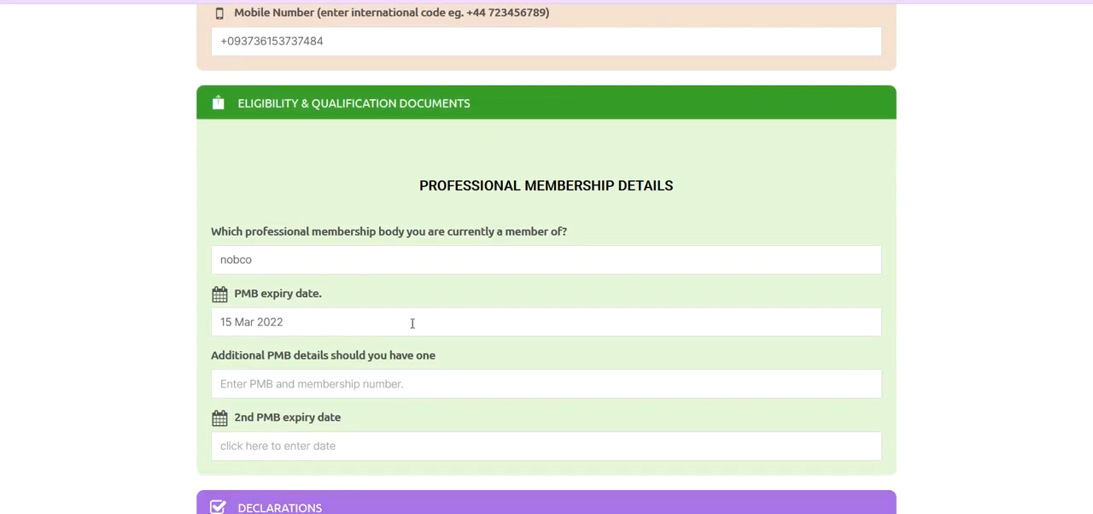
pyautogui.scroll(-3)
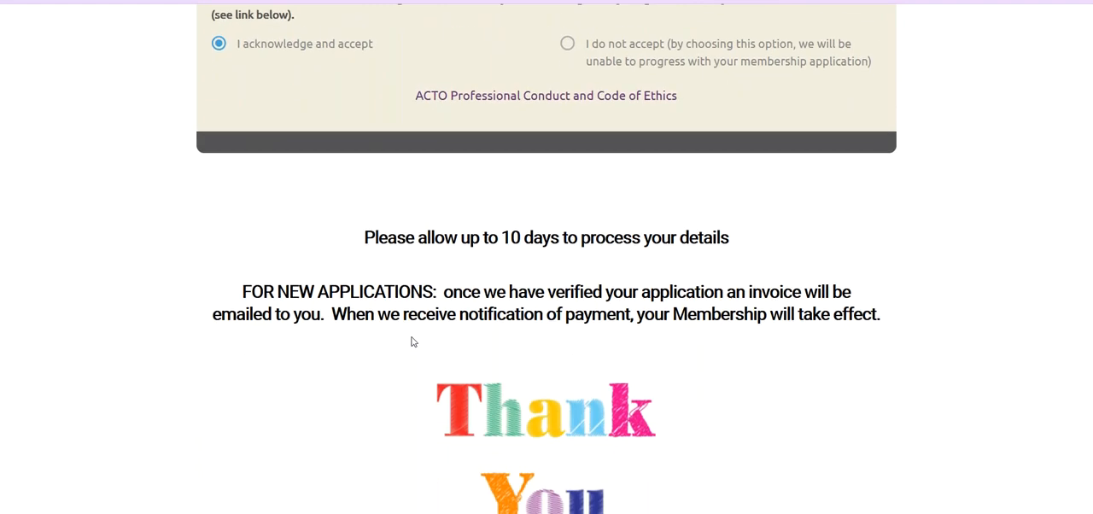
pyautogui.scroll(-3)
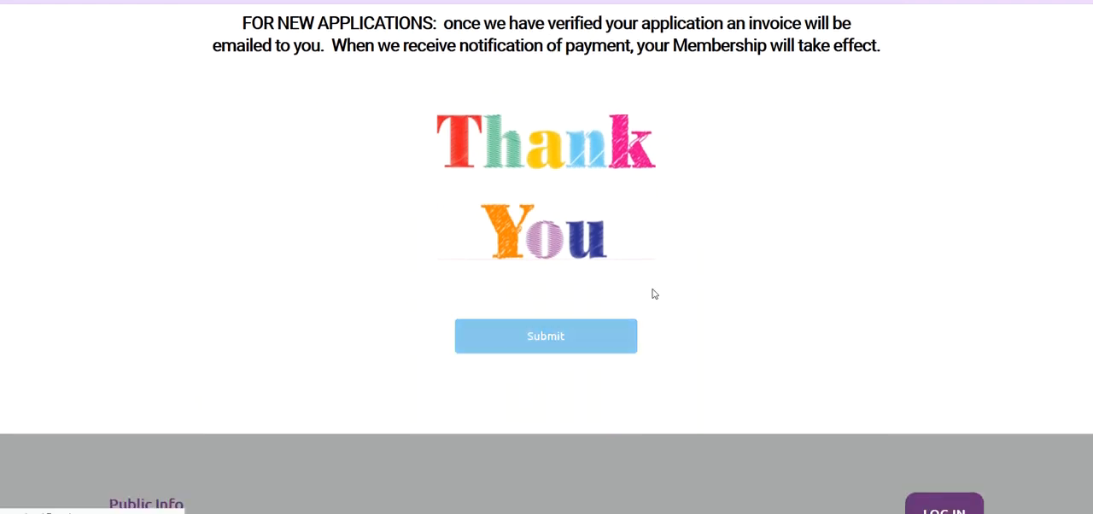
pyautogui.click(546, 335)
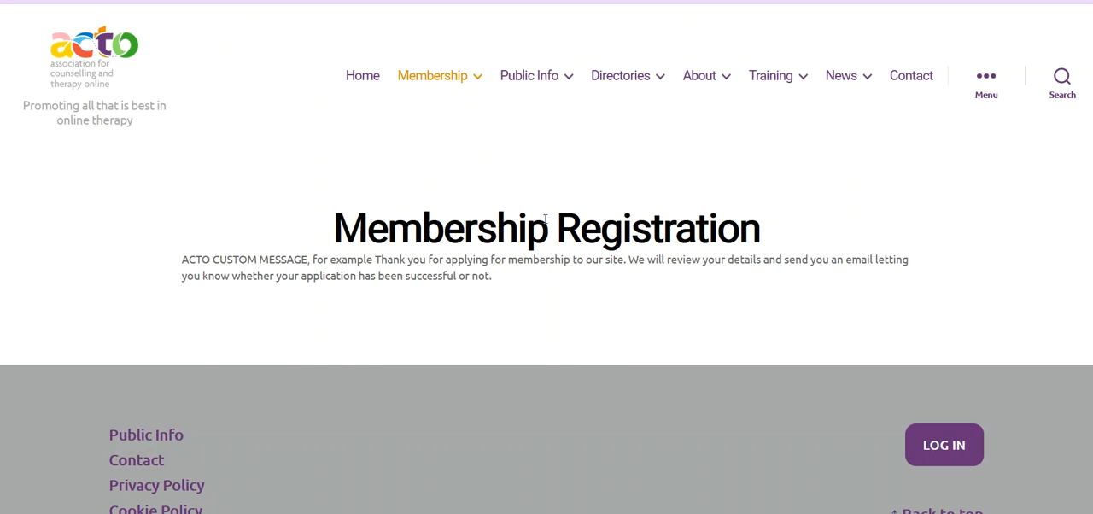
pyautogui.moveTo(492, 198)
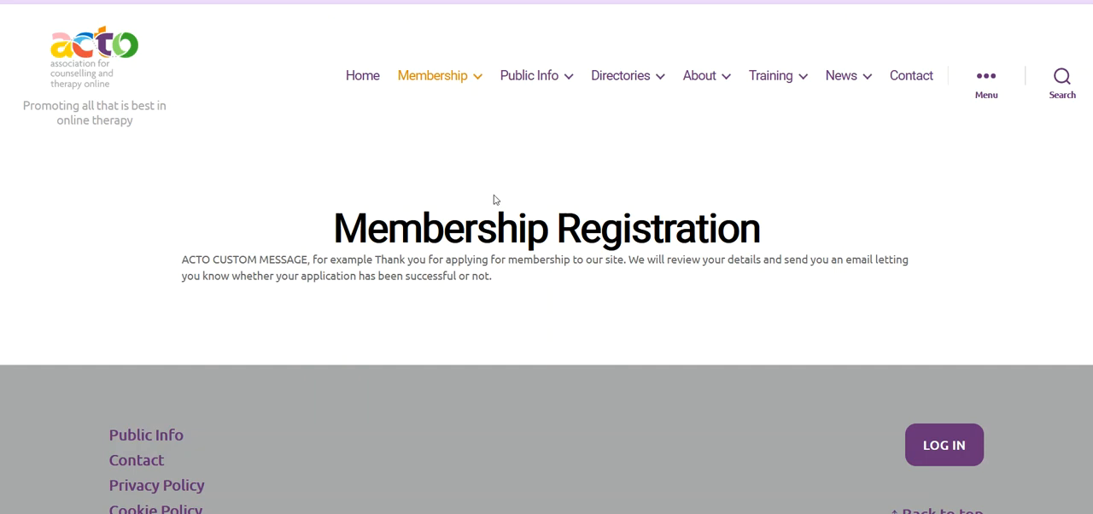
pyautogui.moveTo(468, 184)
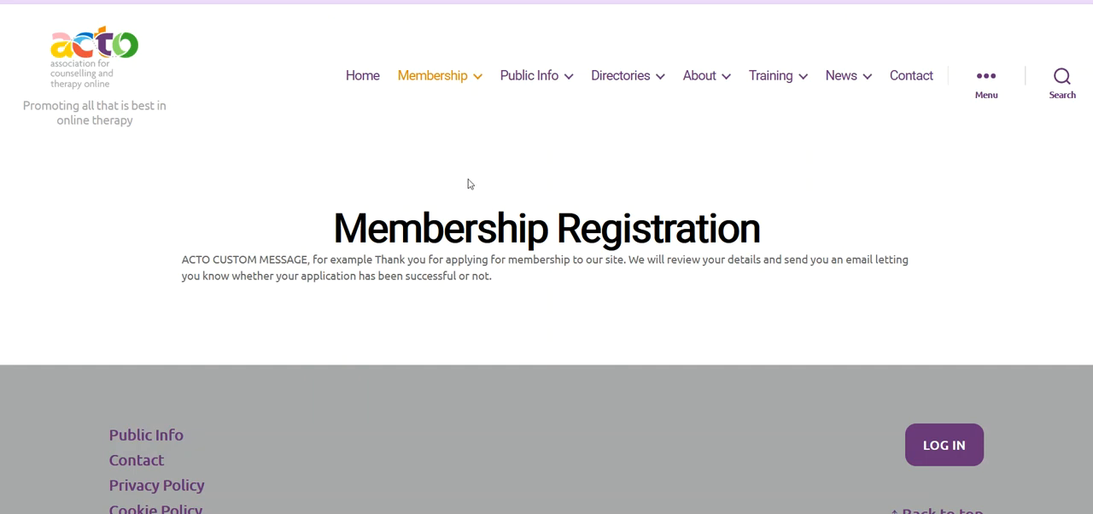
pyautogui.moveTo(349, 197)
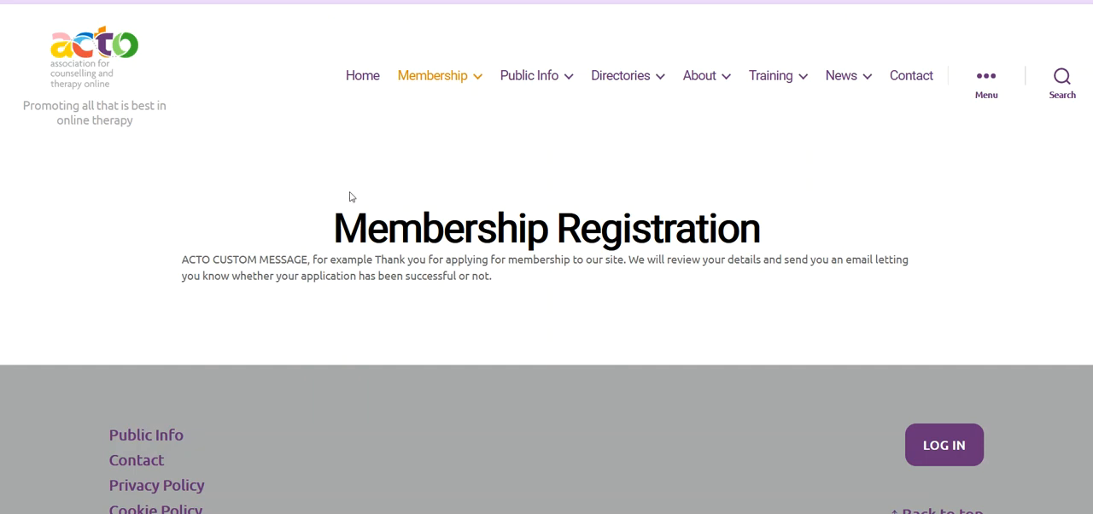
pyautogui.moveTo(335, 225)
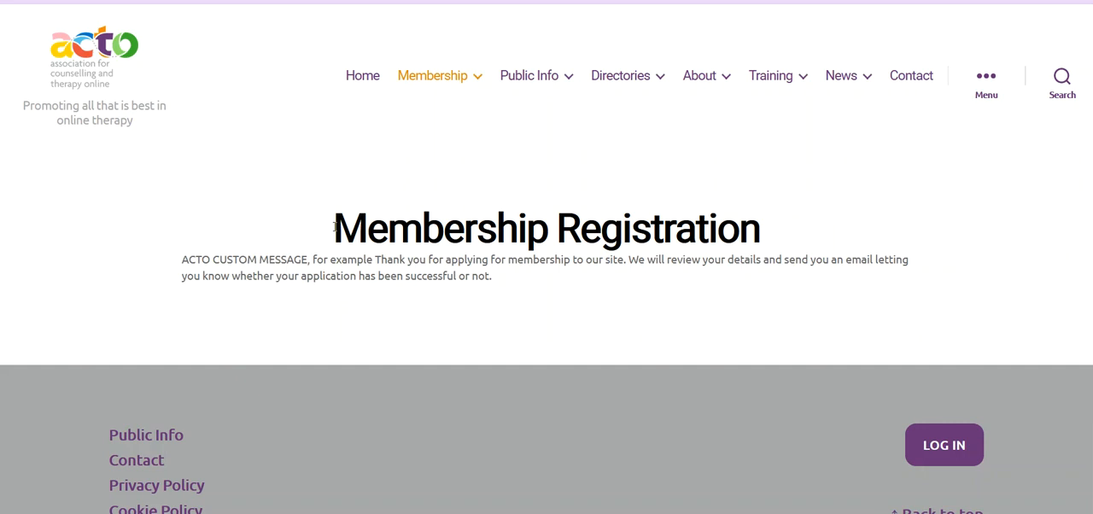